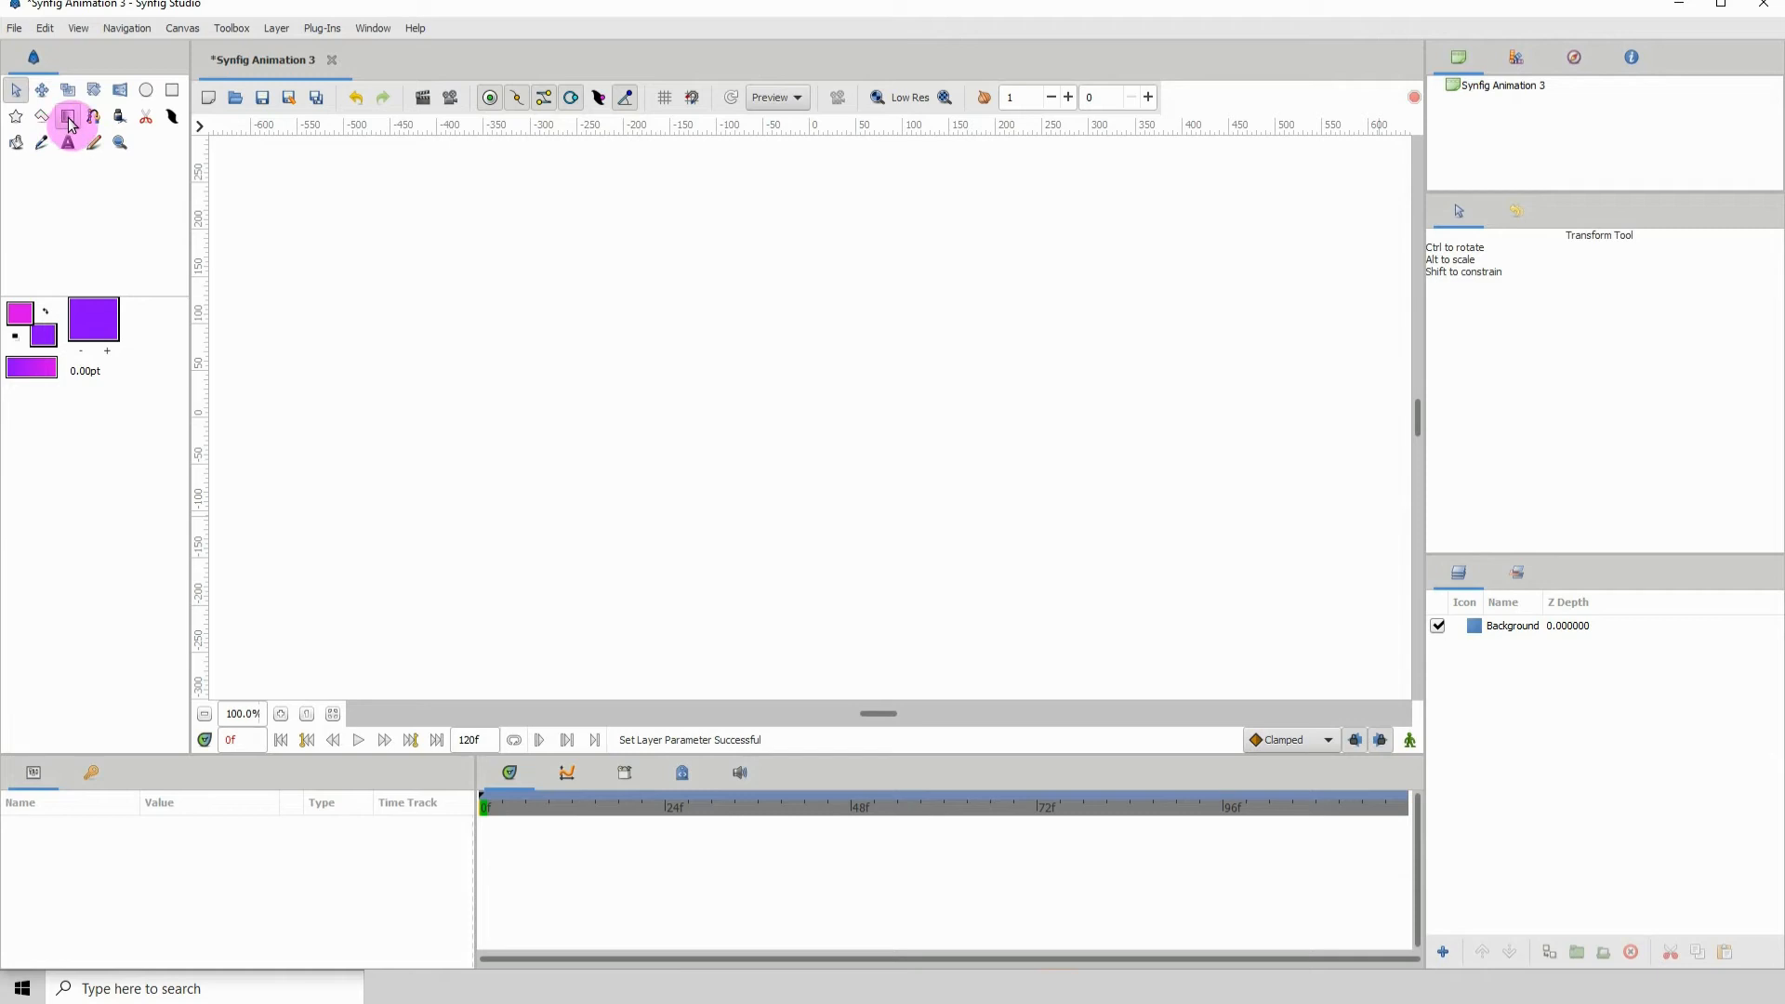
# Select the Gradient Tool in the toolbox
pyautogui.click(68, 119)
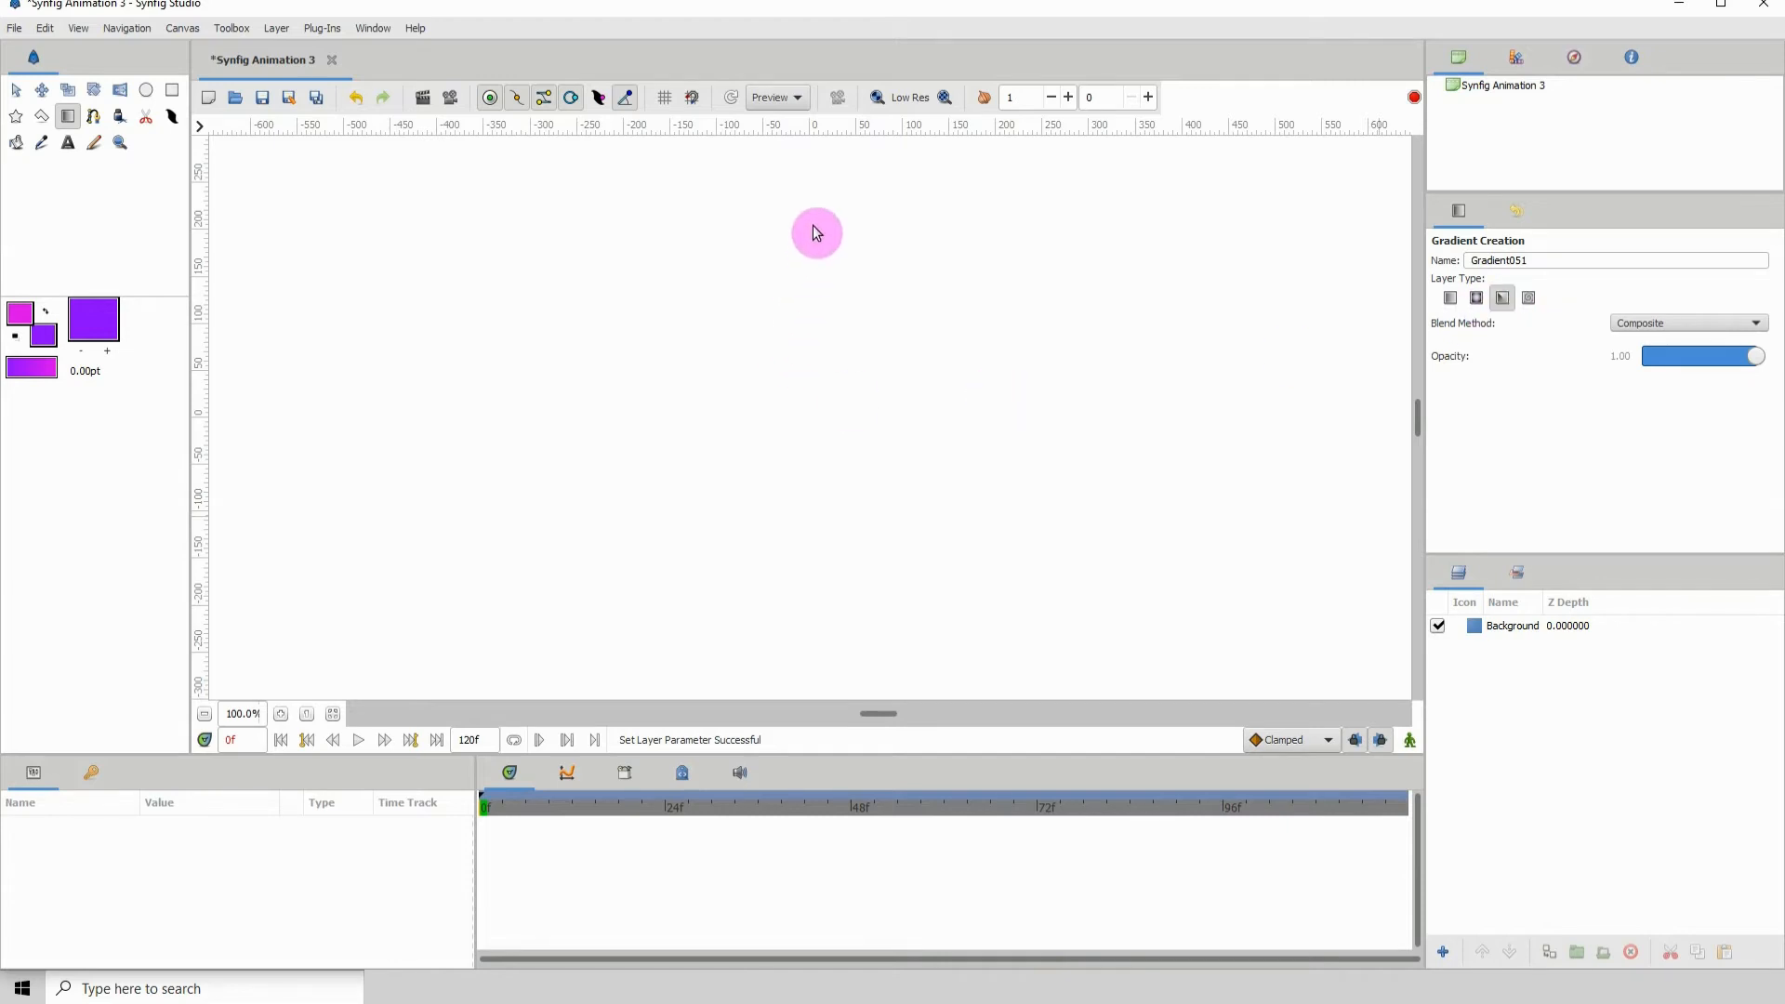
# Draw a purple-to-pink gradient layer filling the canvas above the Background layer
pyautogui.moveTo(816, 232); pyautogui.dragTo(822, 590)
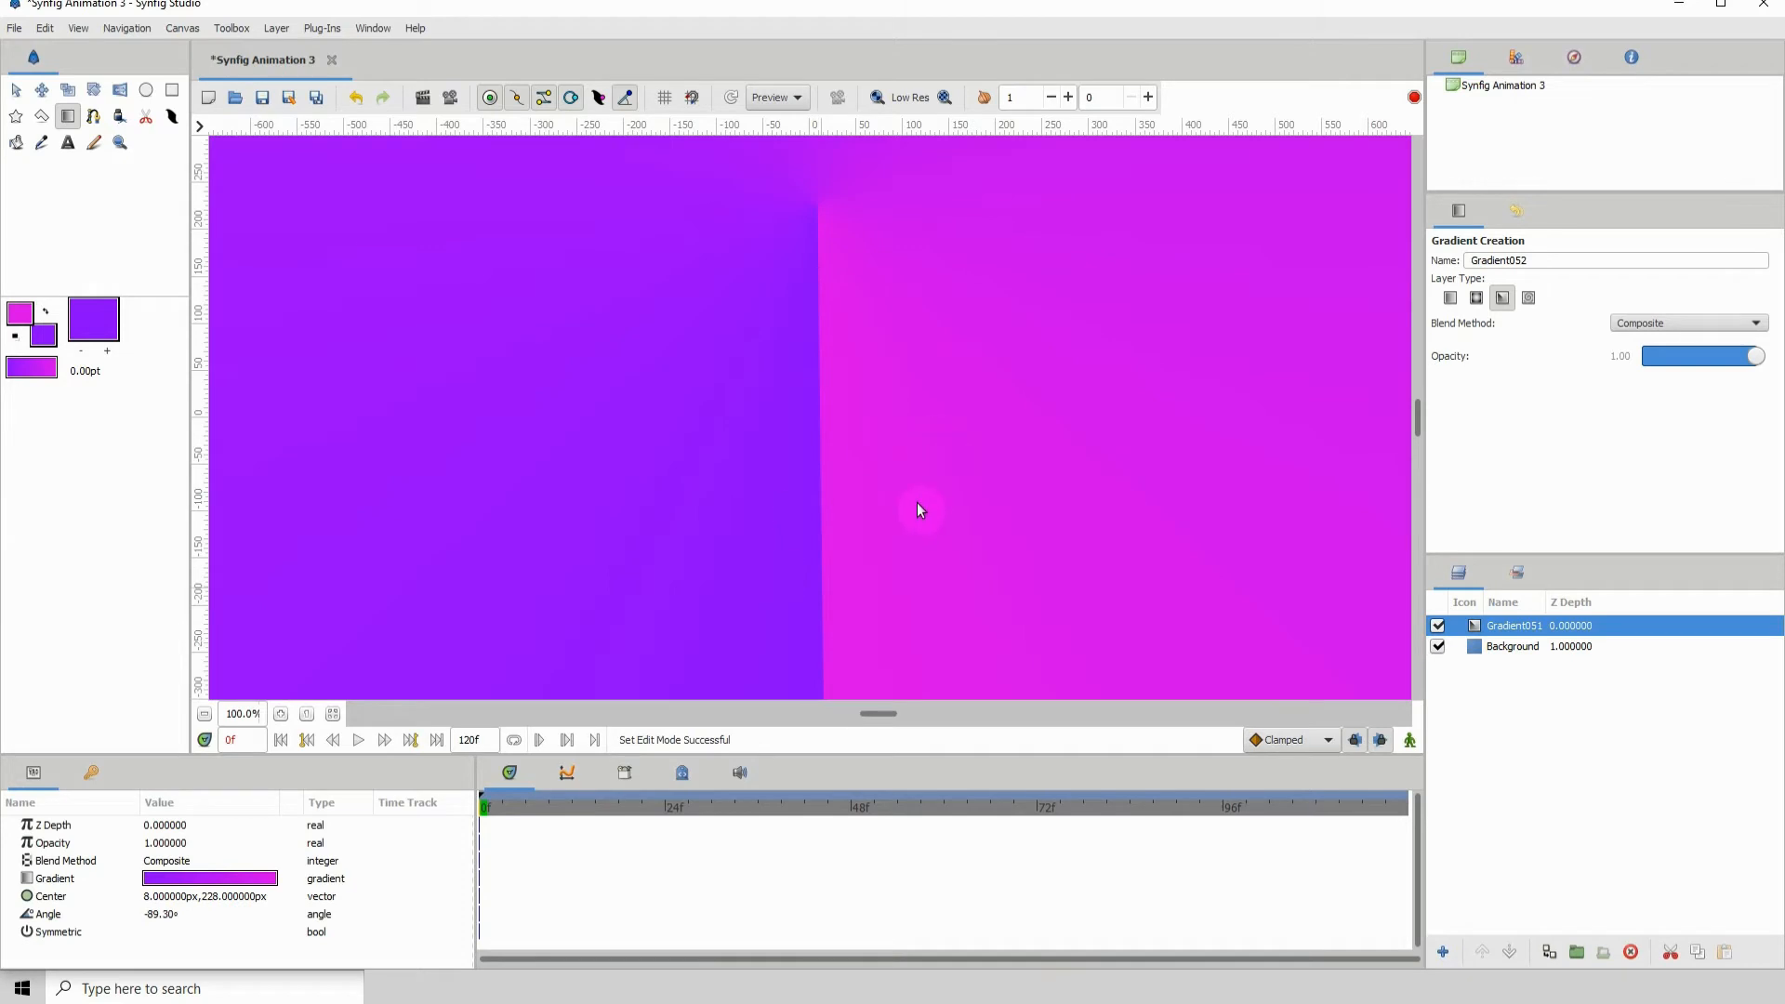
pyautogui.moveTo(837, 418)
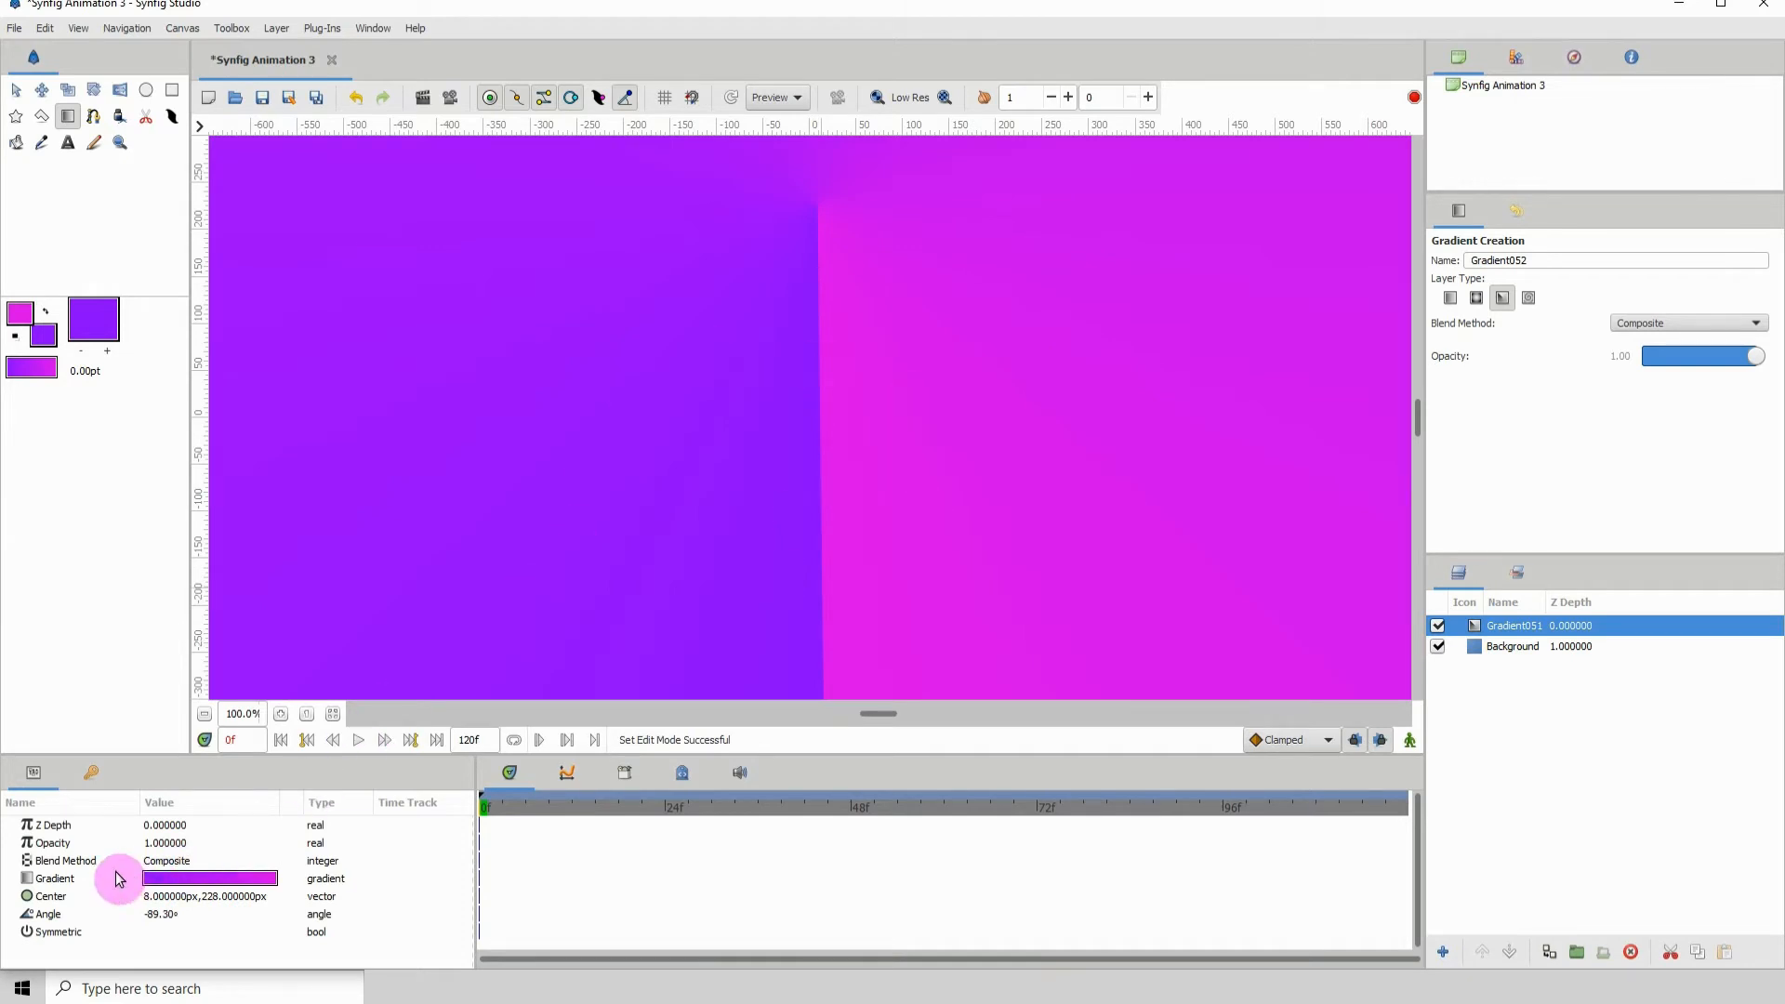
# Convert the layer's Gradient parameter to Stripes and zoom out to see the whole canvas
pyautogui.click(53, 877)
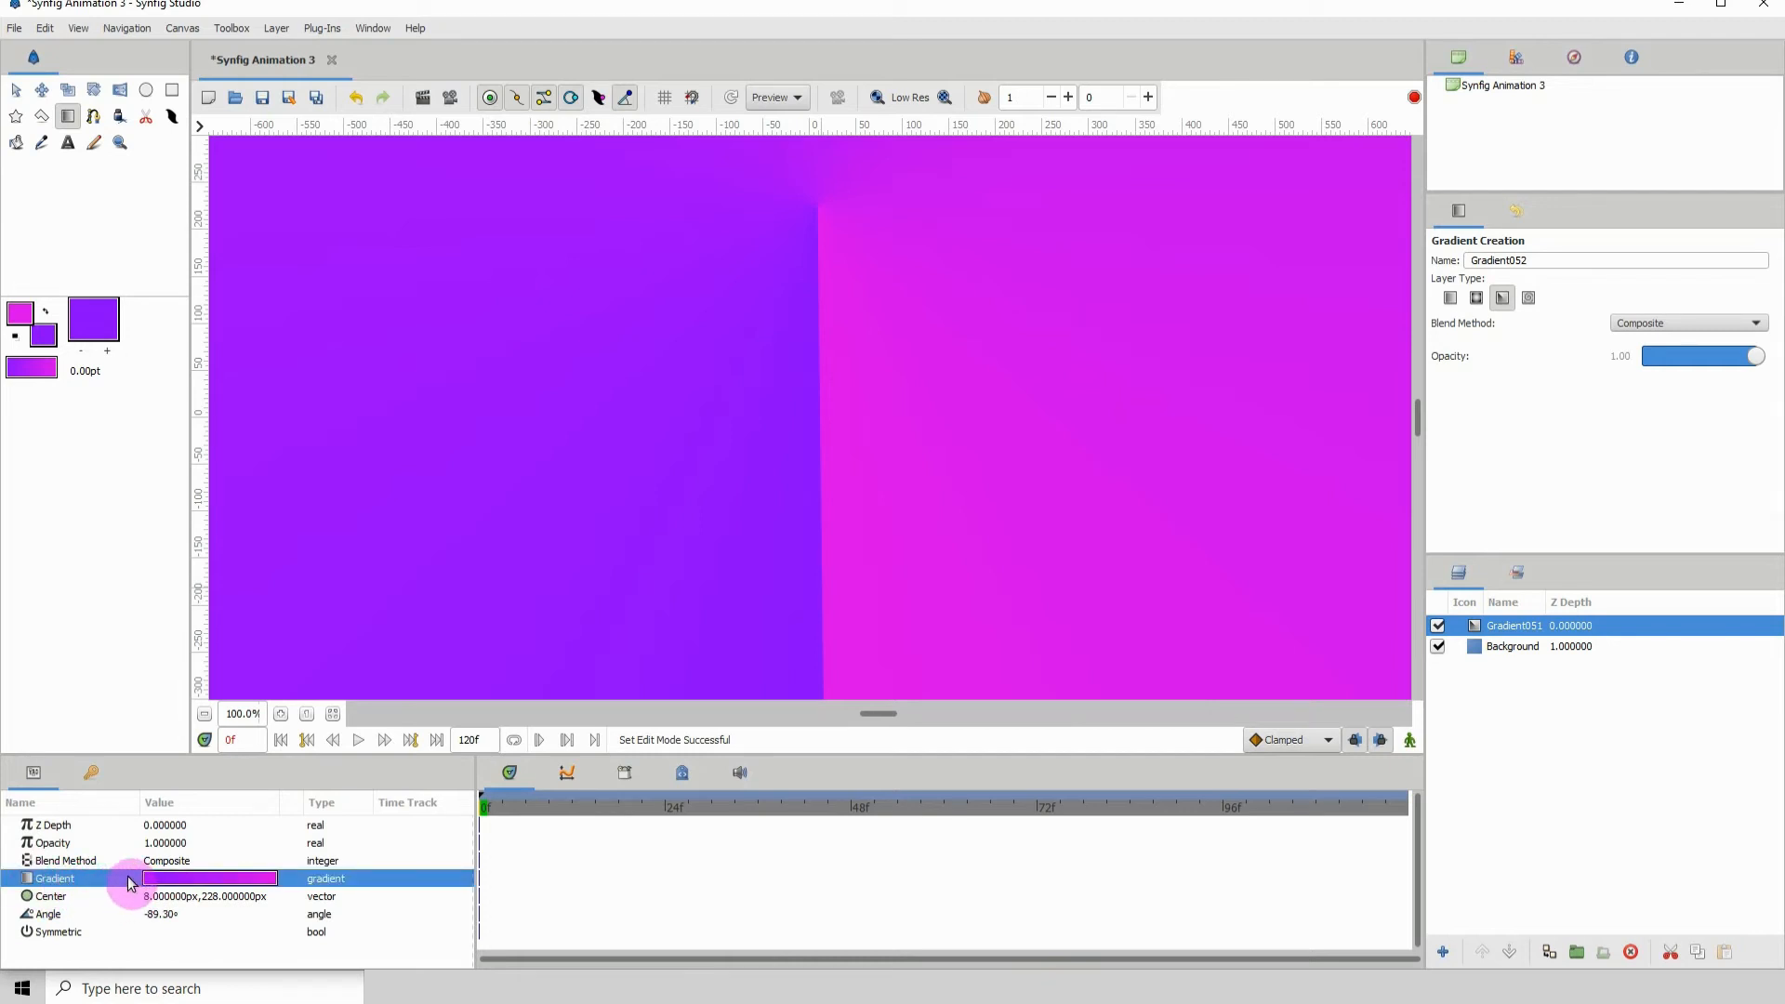
pyautogui.rightClick(128, 878)
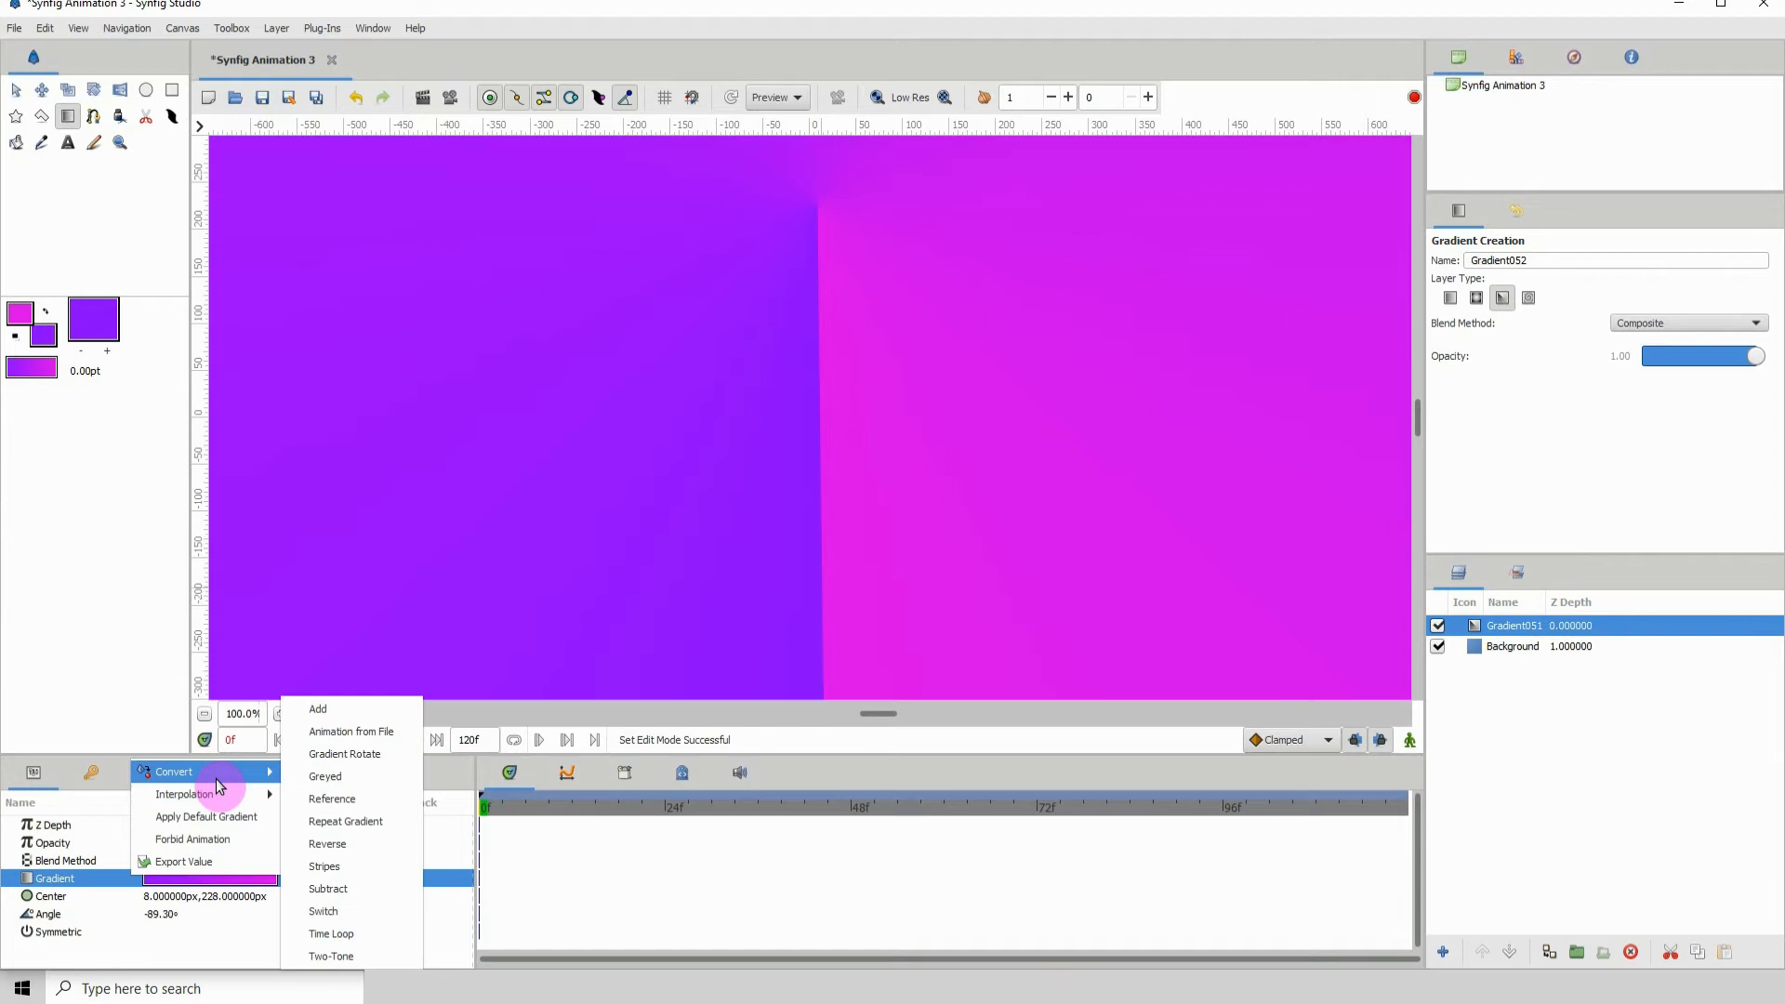
pyautogui.moveTo(284, 894)
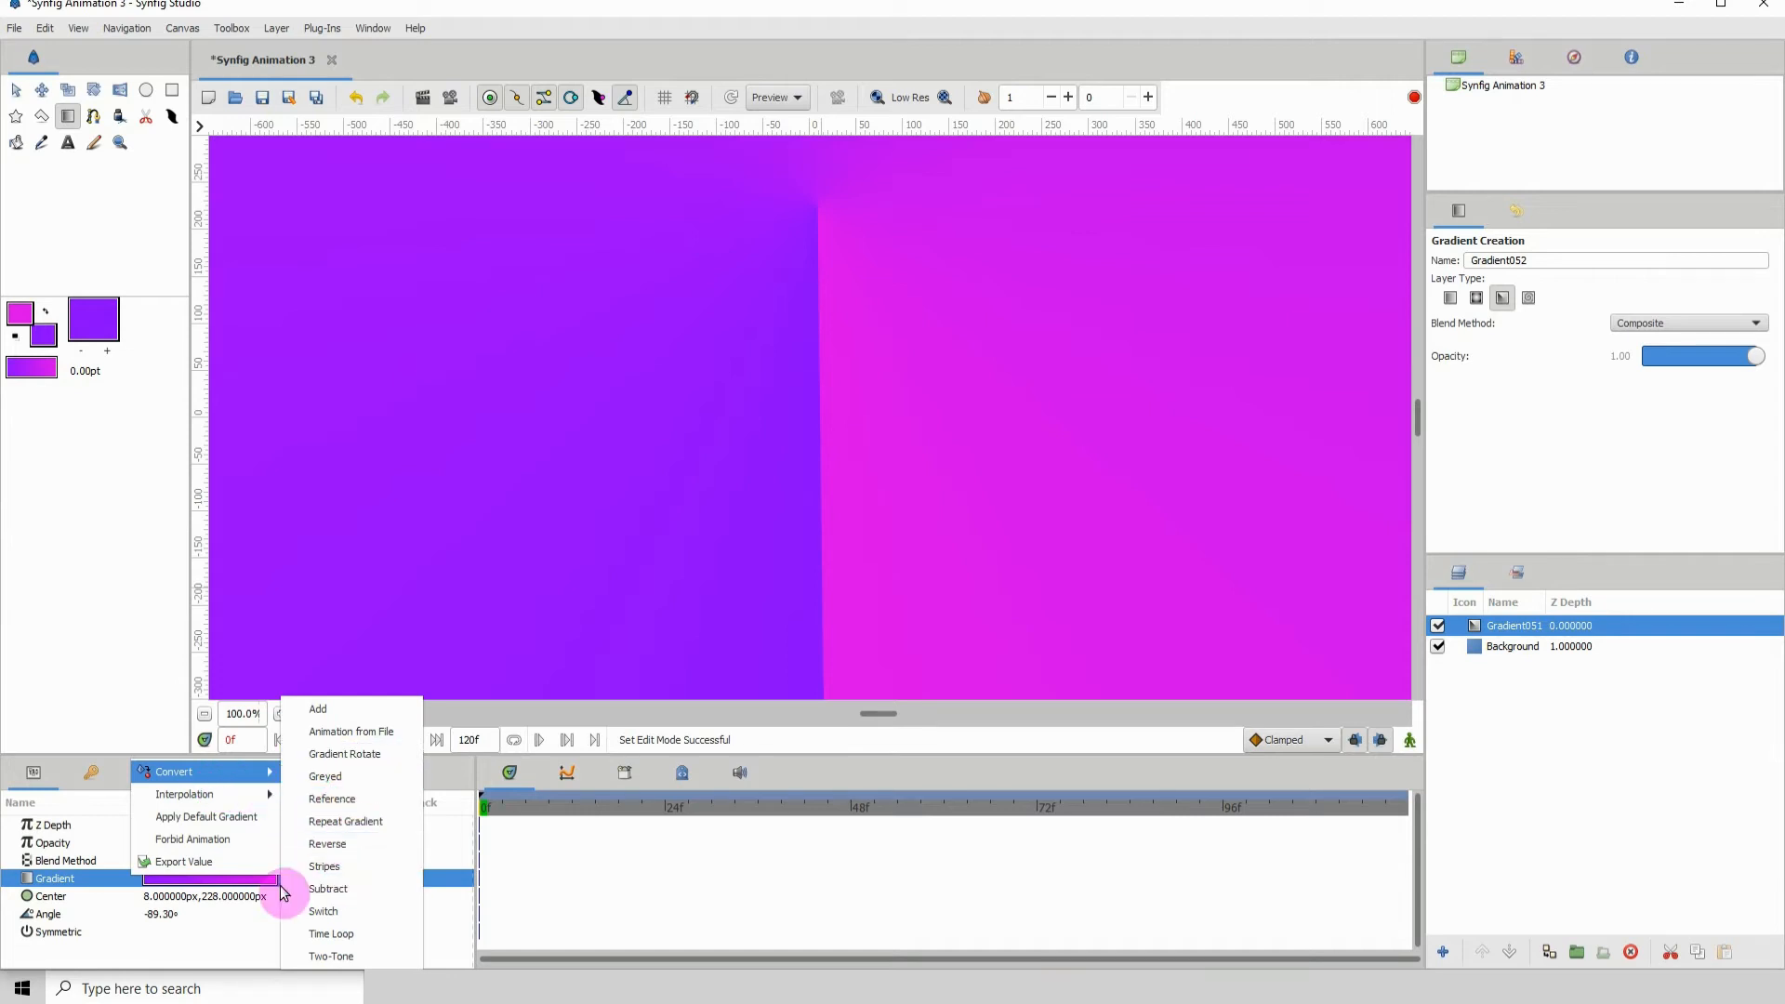
pyautogui.click(324, 866)
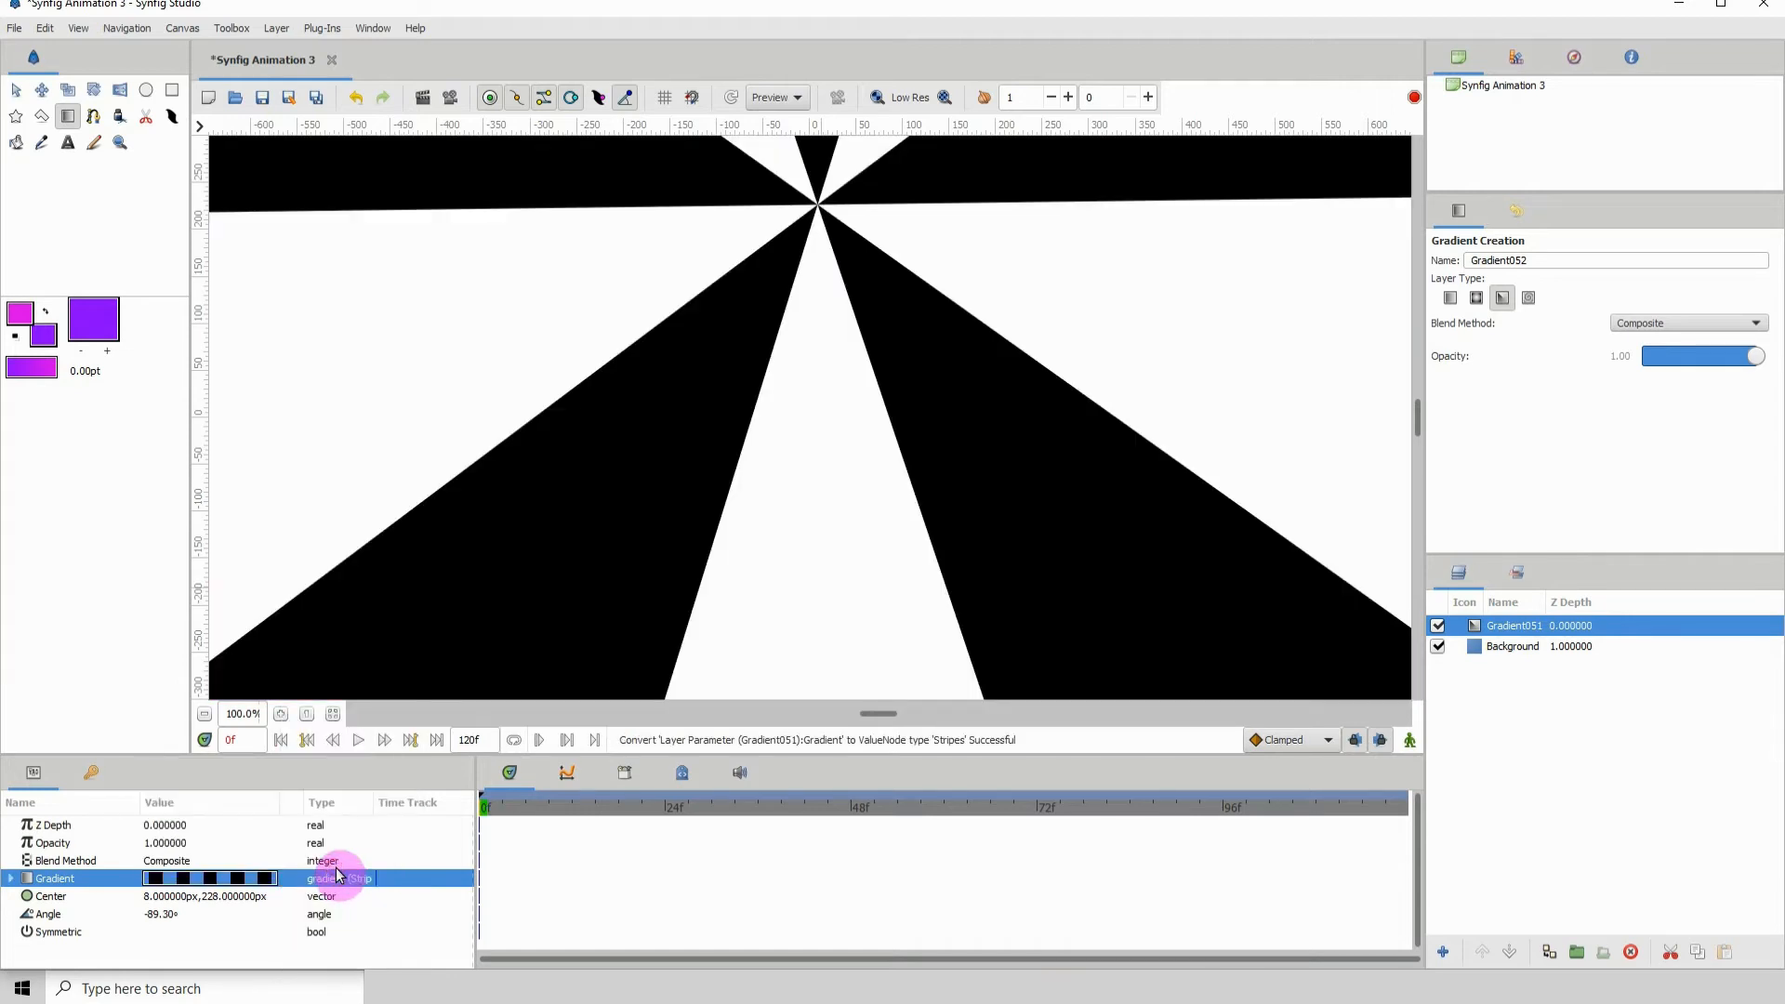
pyautogui.click(205, 714)
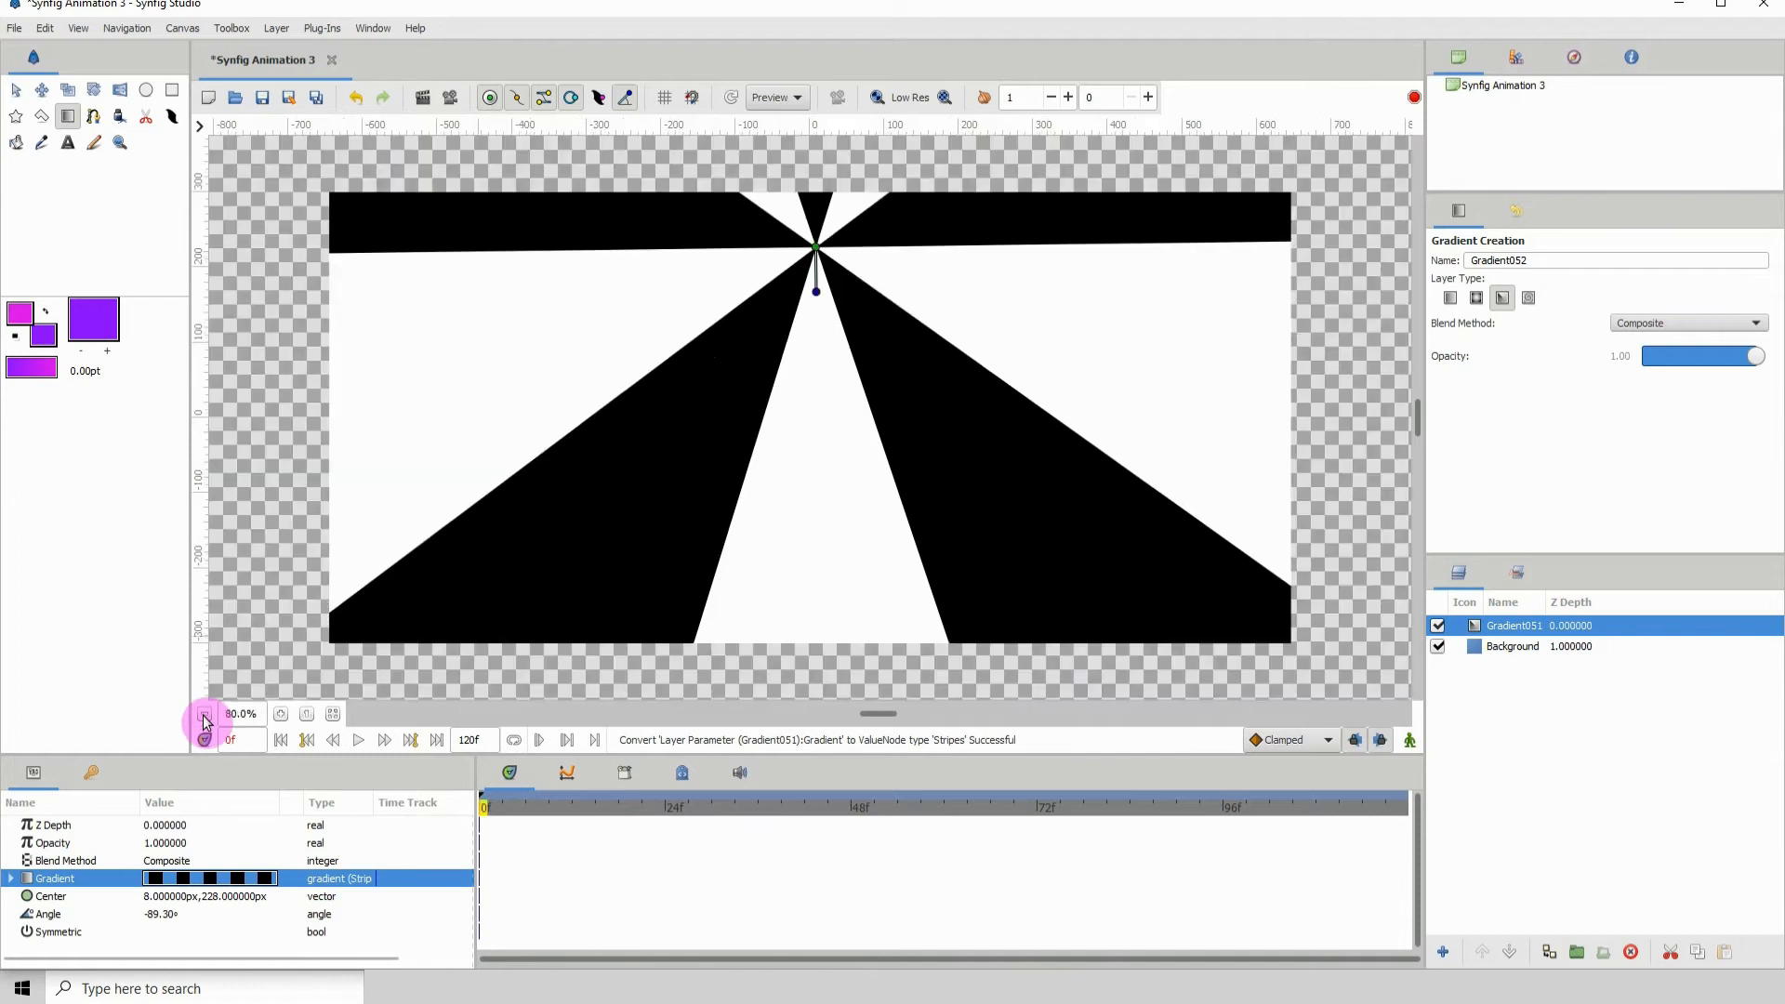
pyautogui.click(205, 714)
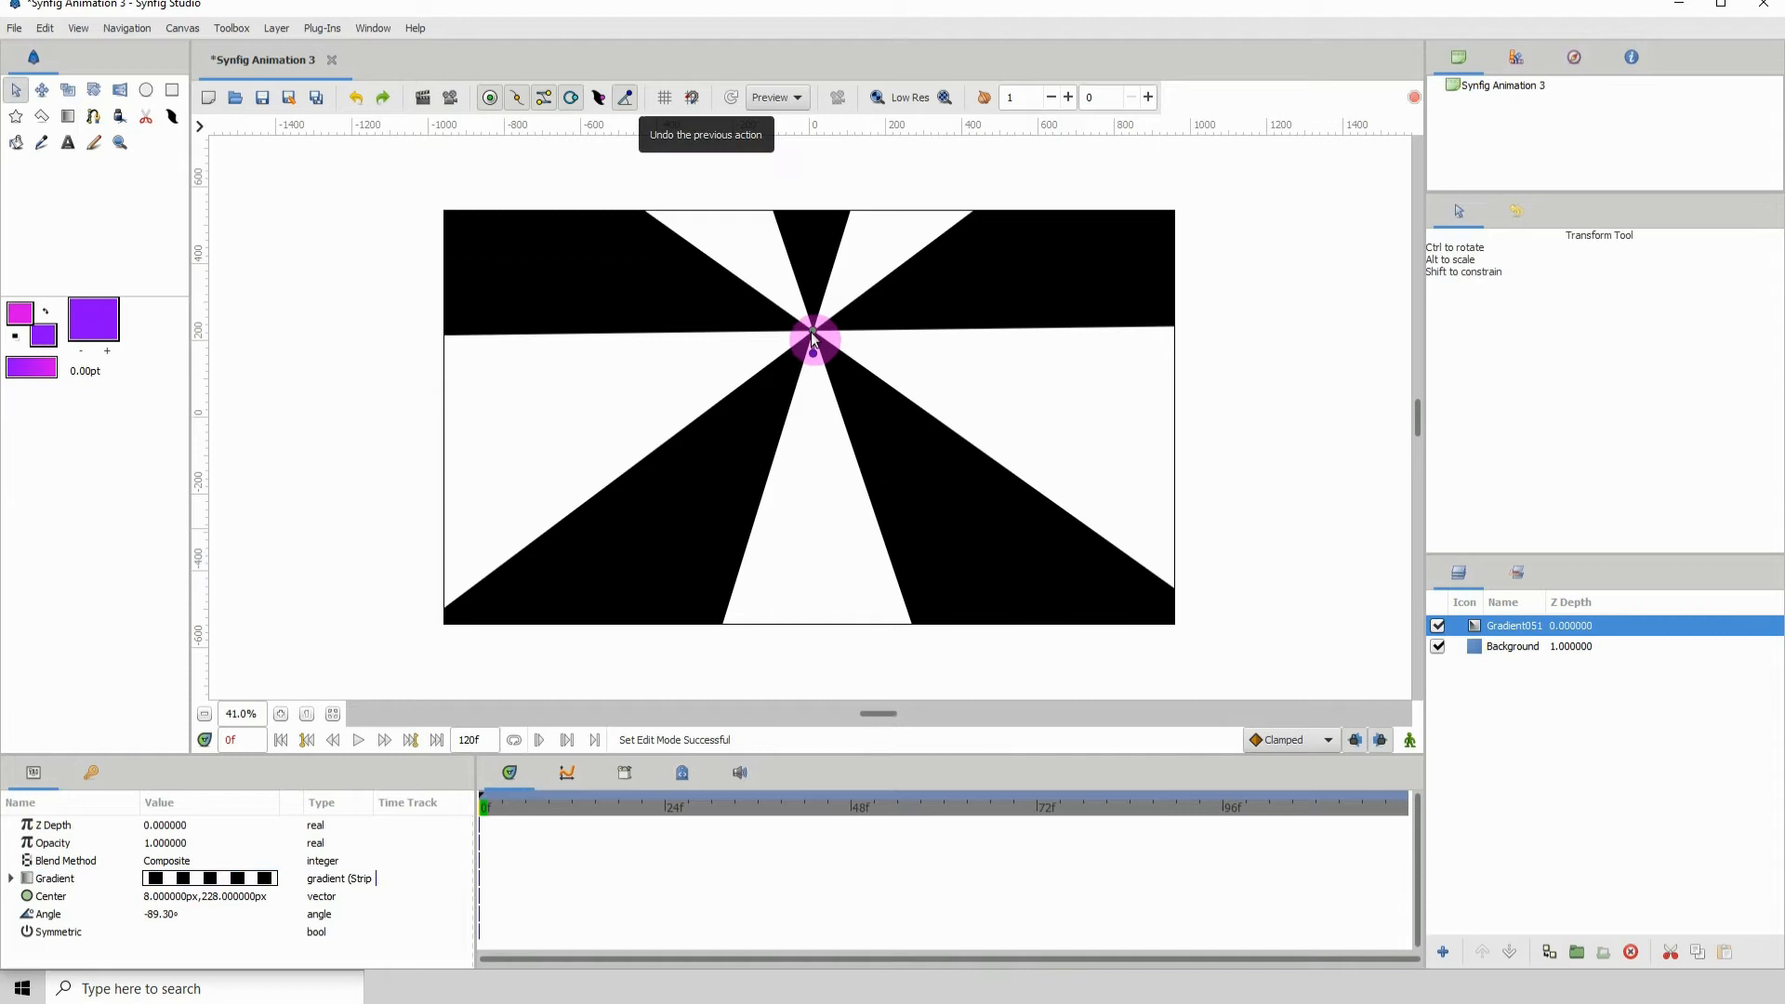
# Drag the starburst centre to the canvas middle and rotate its stripes to about 60°
pyautogui.moveTo(814, 336); pyautogui.dragTo(814, 409)
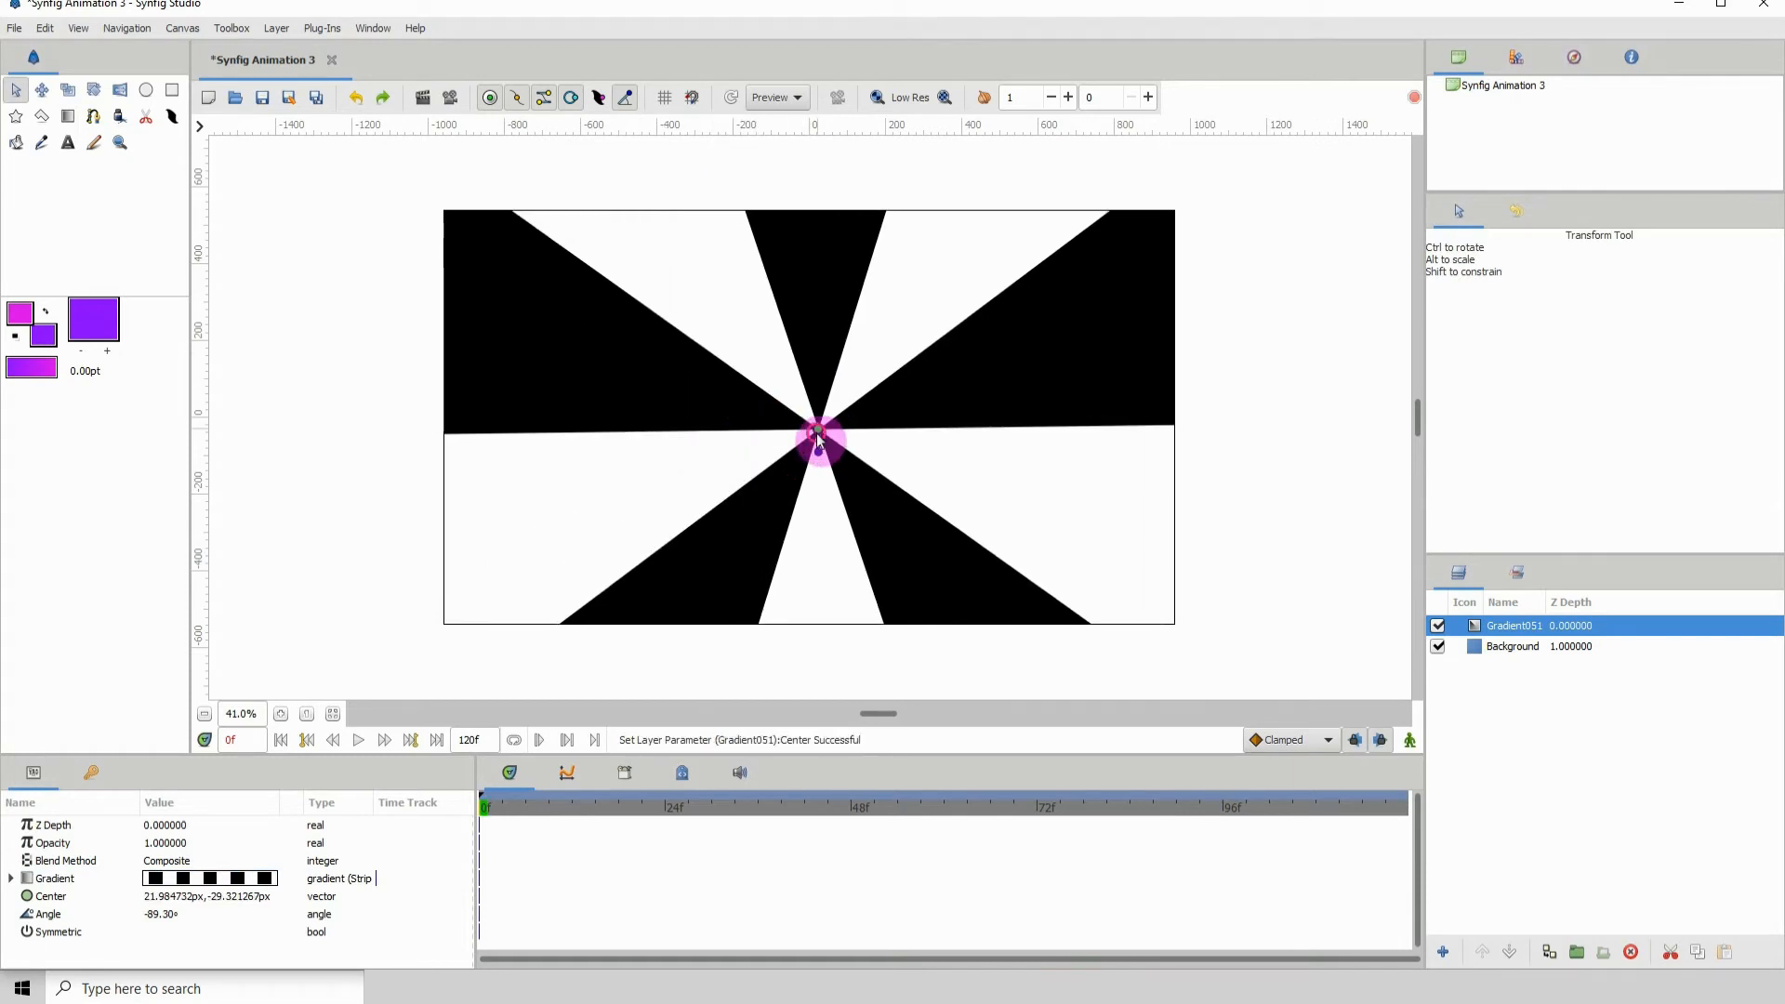
pyautogui.moveTo(817, 441); pyautogui.dragTo(816, 403)
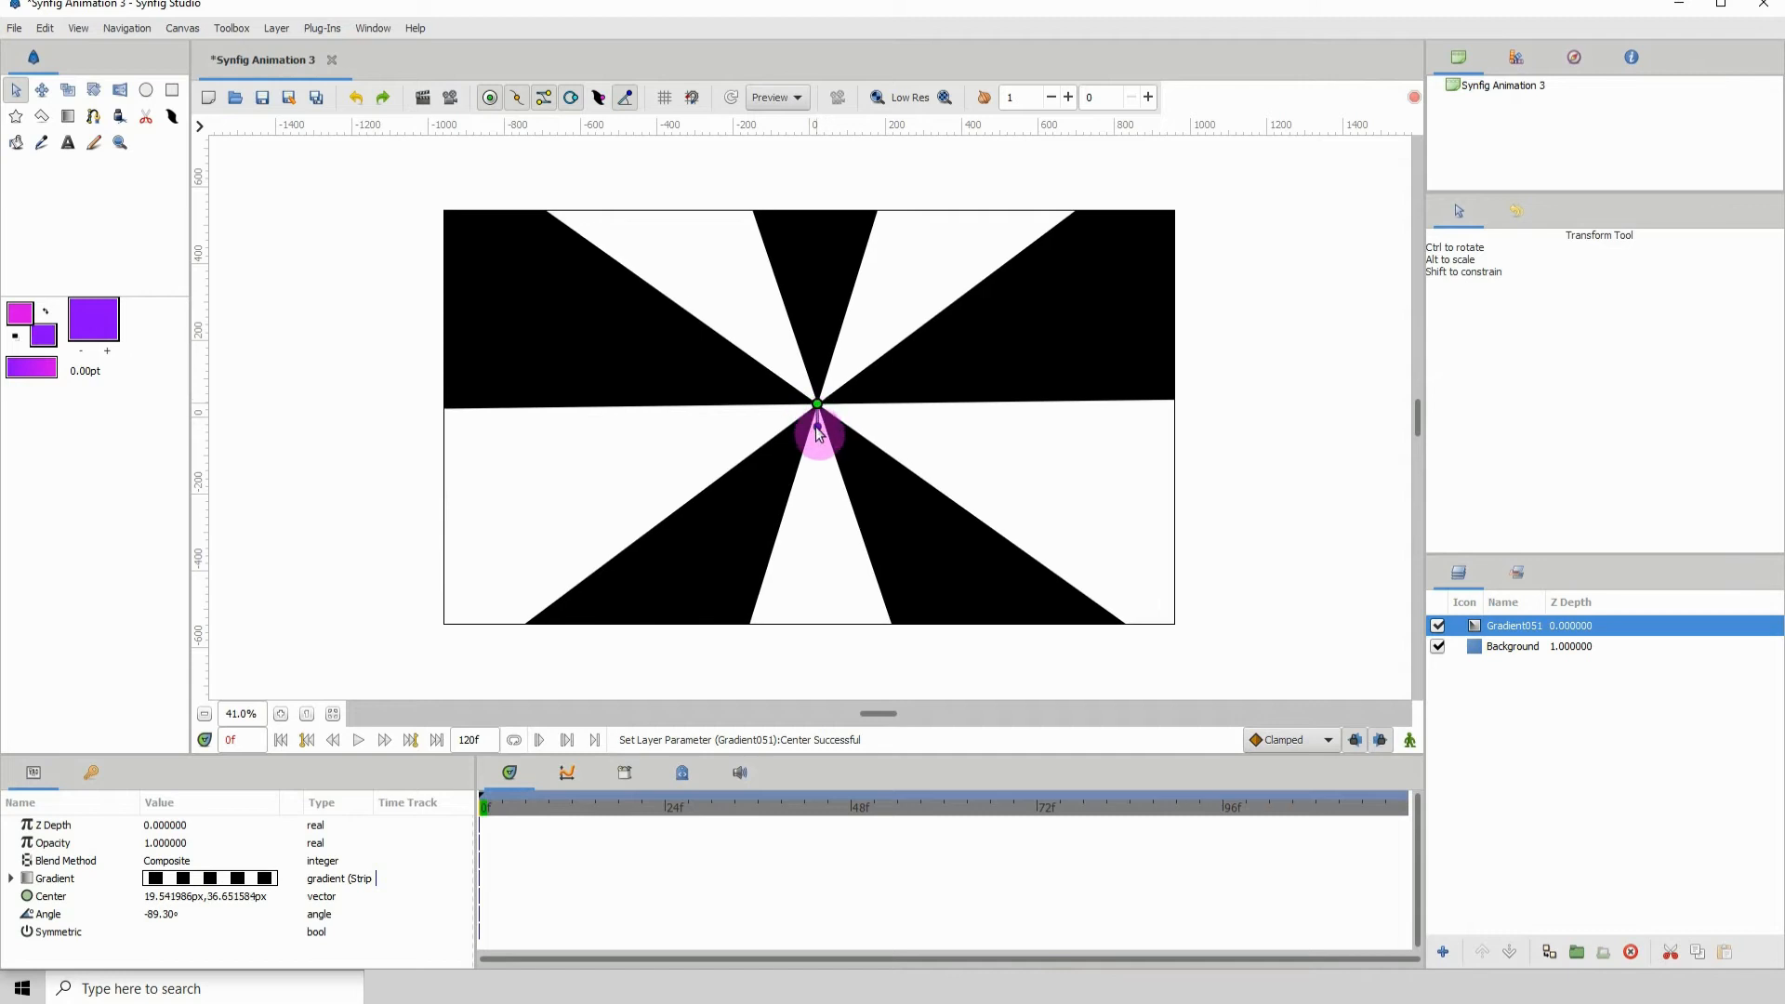
pyautogui.moveTo(816, 433); pyautogui.dragTo(831, 392)
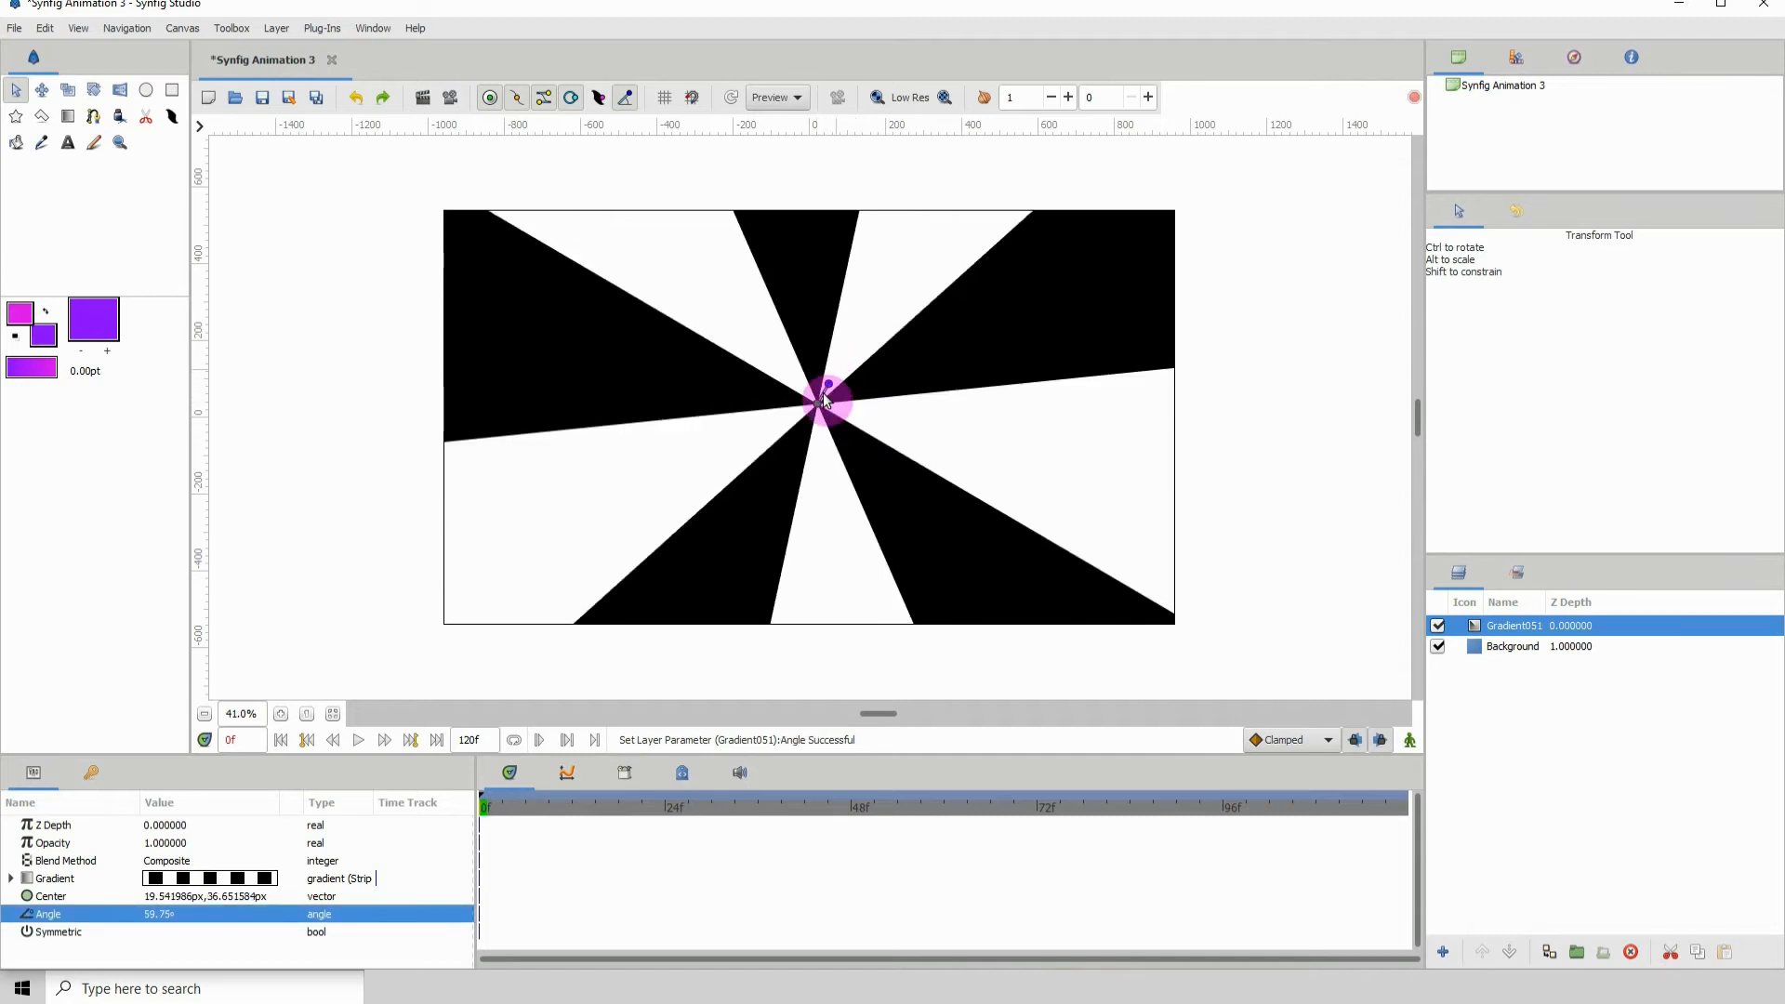
pyautogui.moveTo(827, 402); pyautogui.dragTo(803, 424)
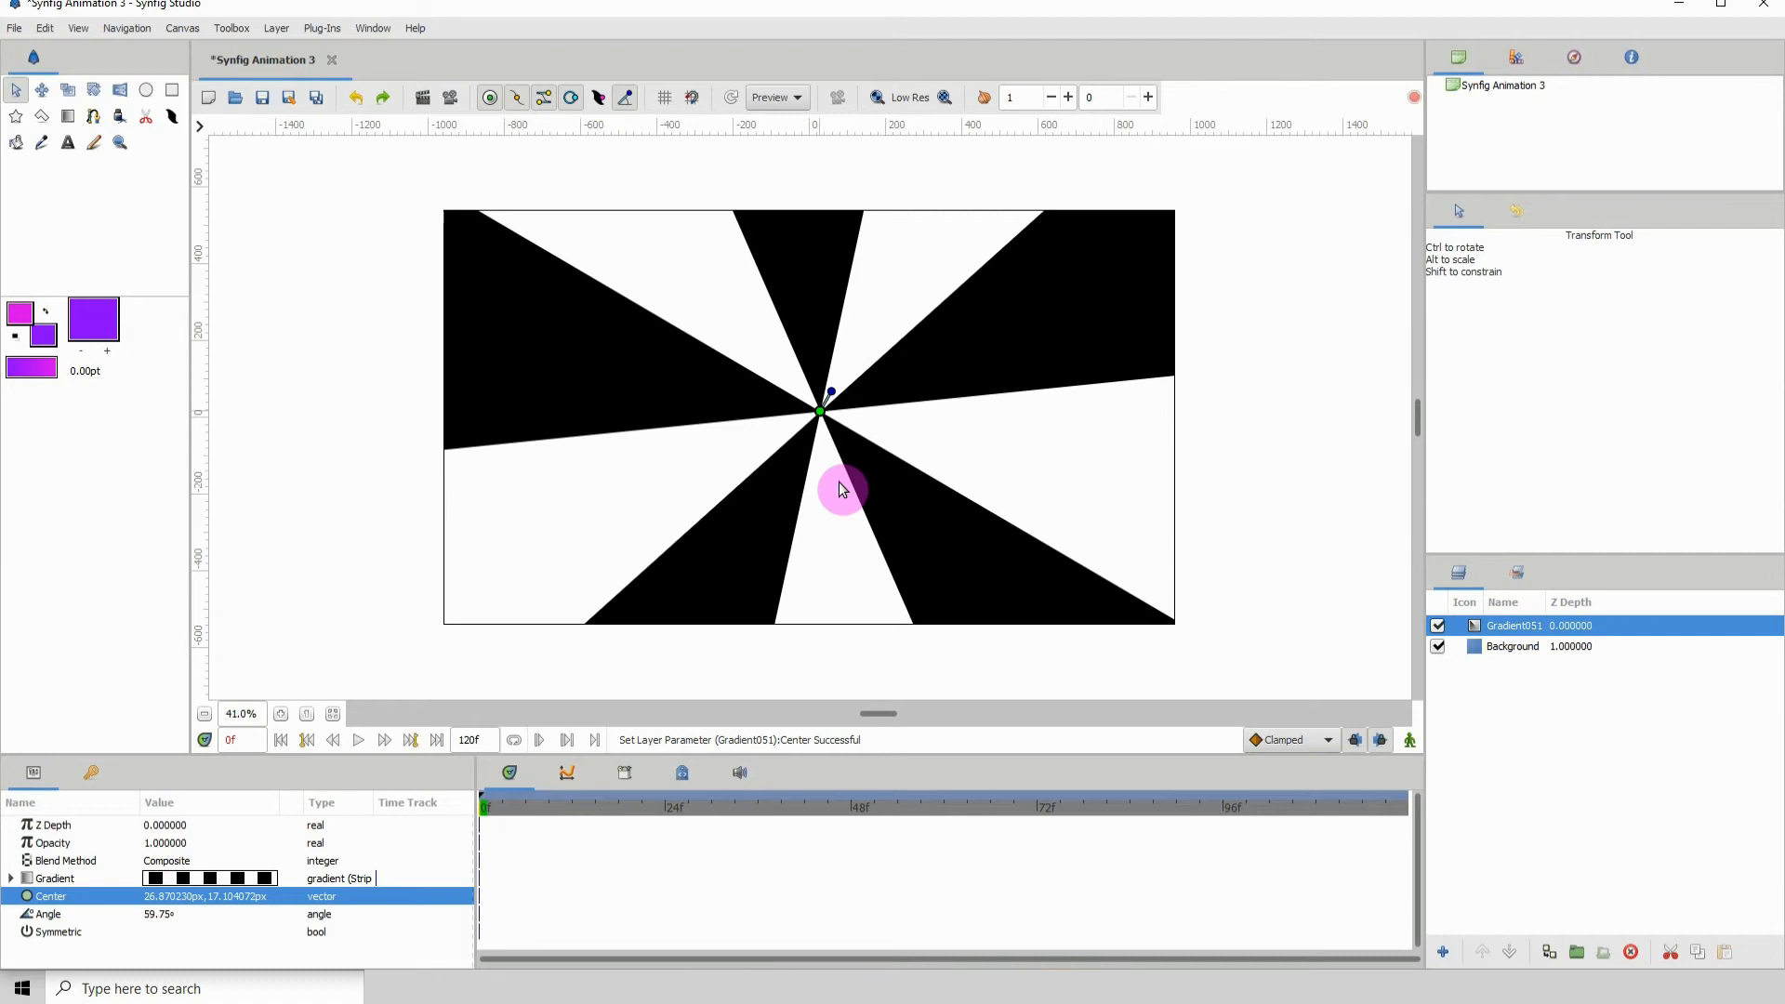
pyautogui.click(54, 878)
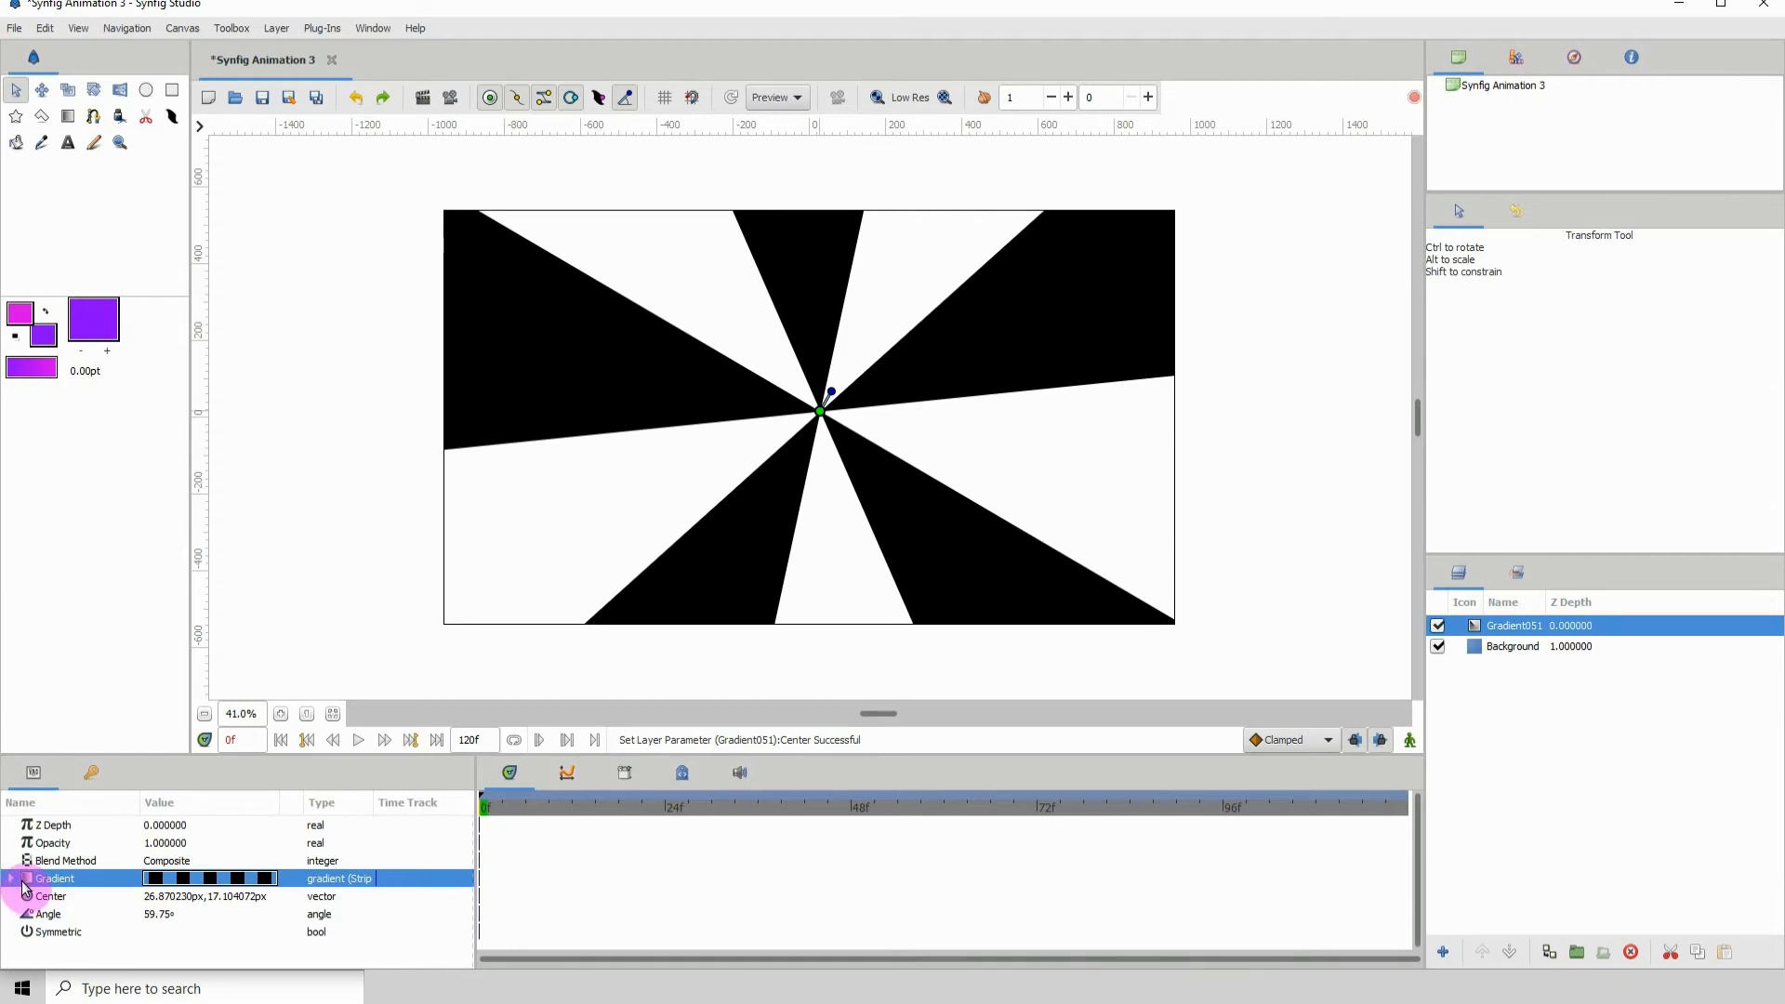
# Set the stripe colours to red and green in the Colors dialog
pyautogui.click(11, 878)
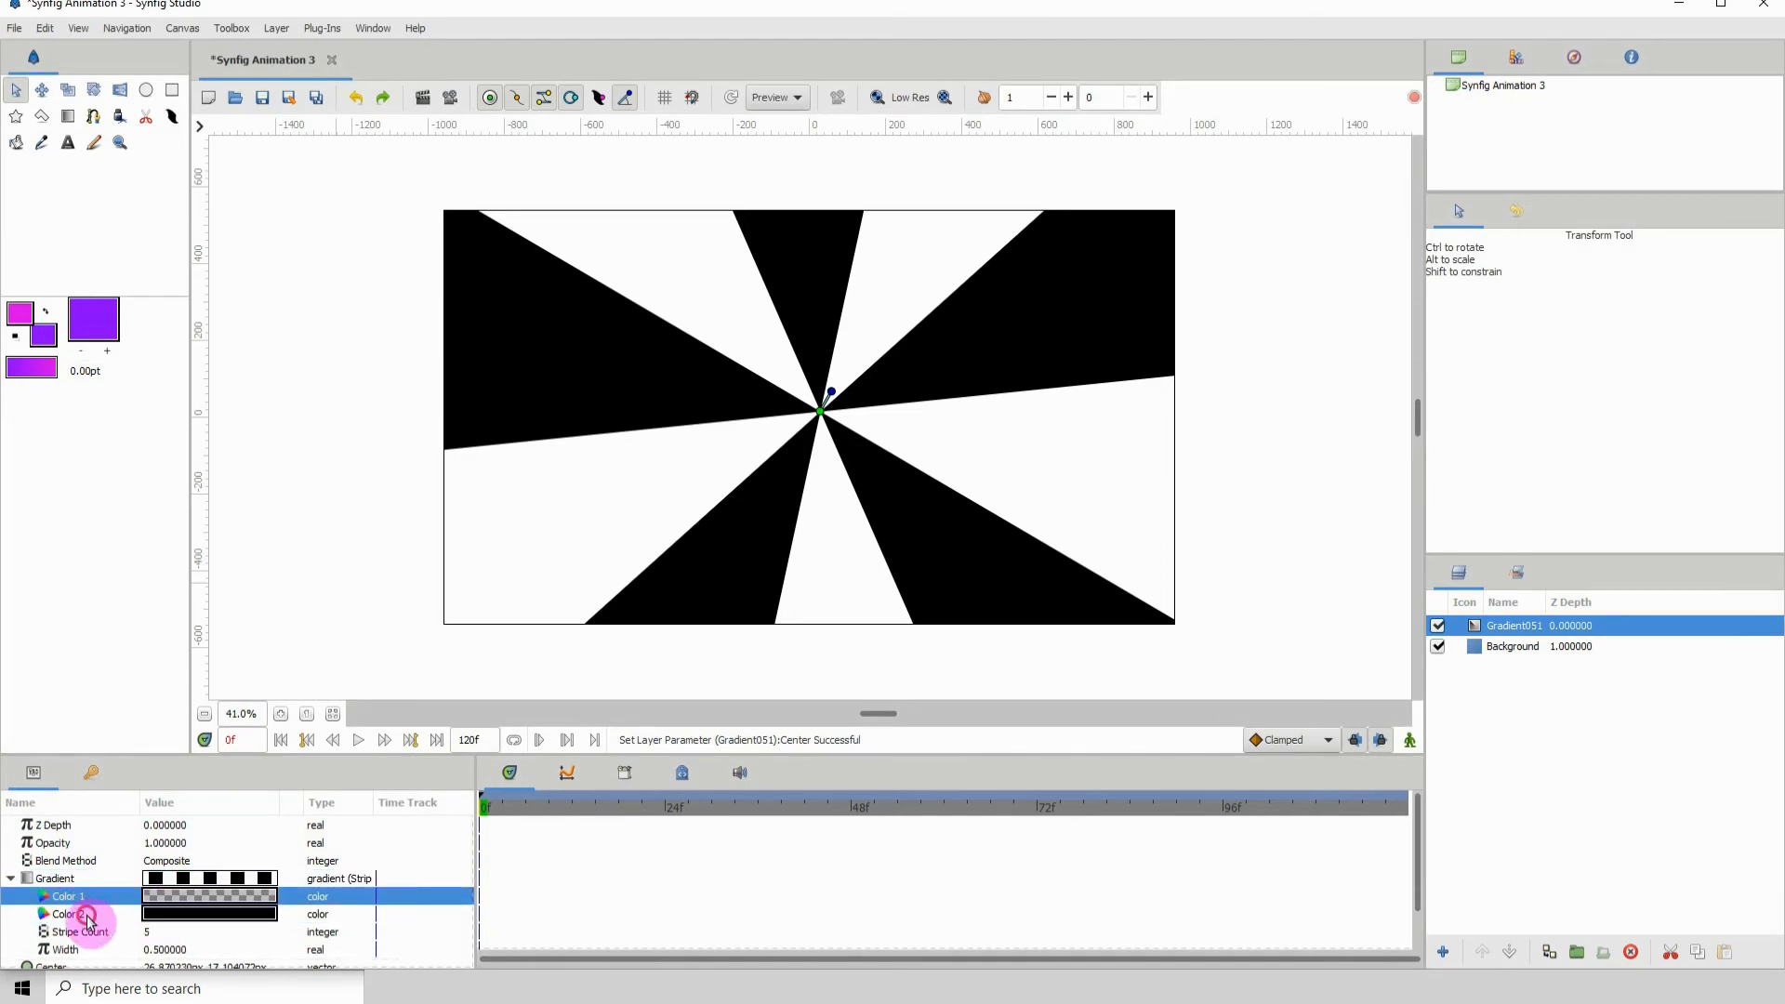
pyautogui.click(67, 913)
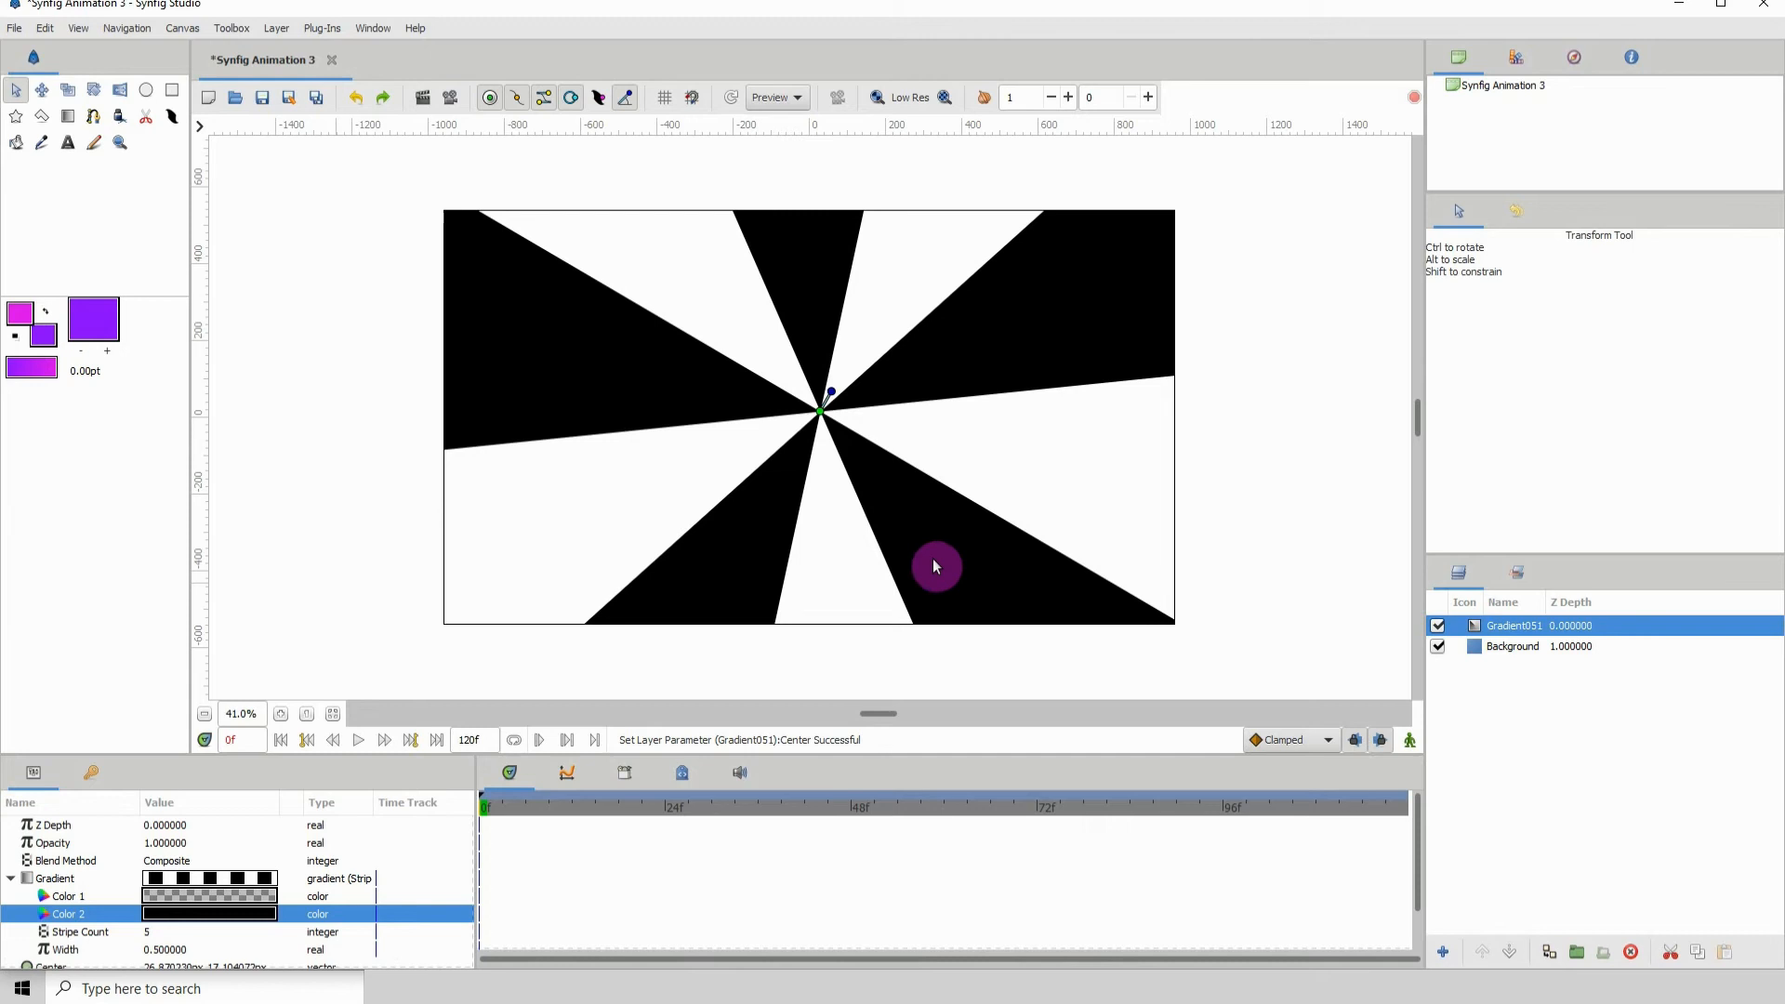
pyautogui.doubleClick(208, 914)
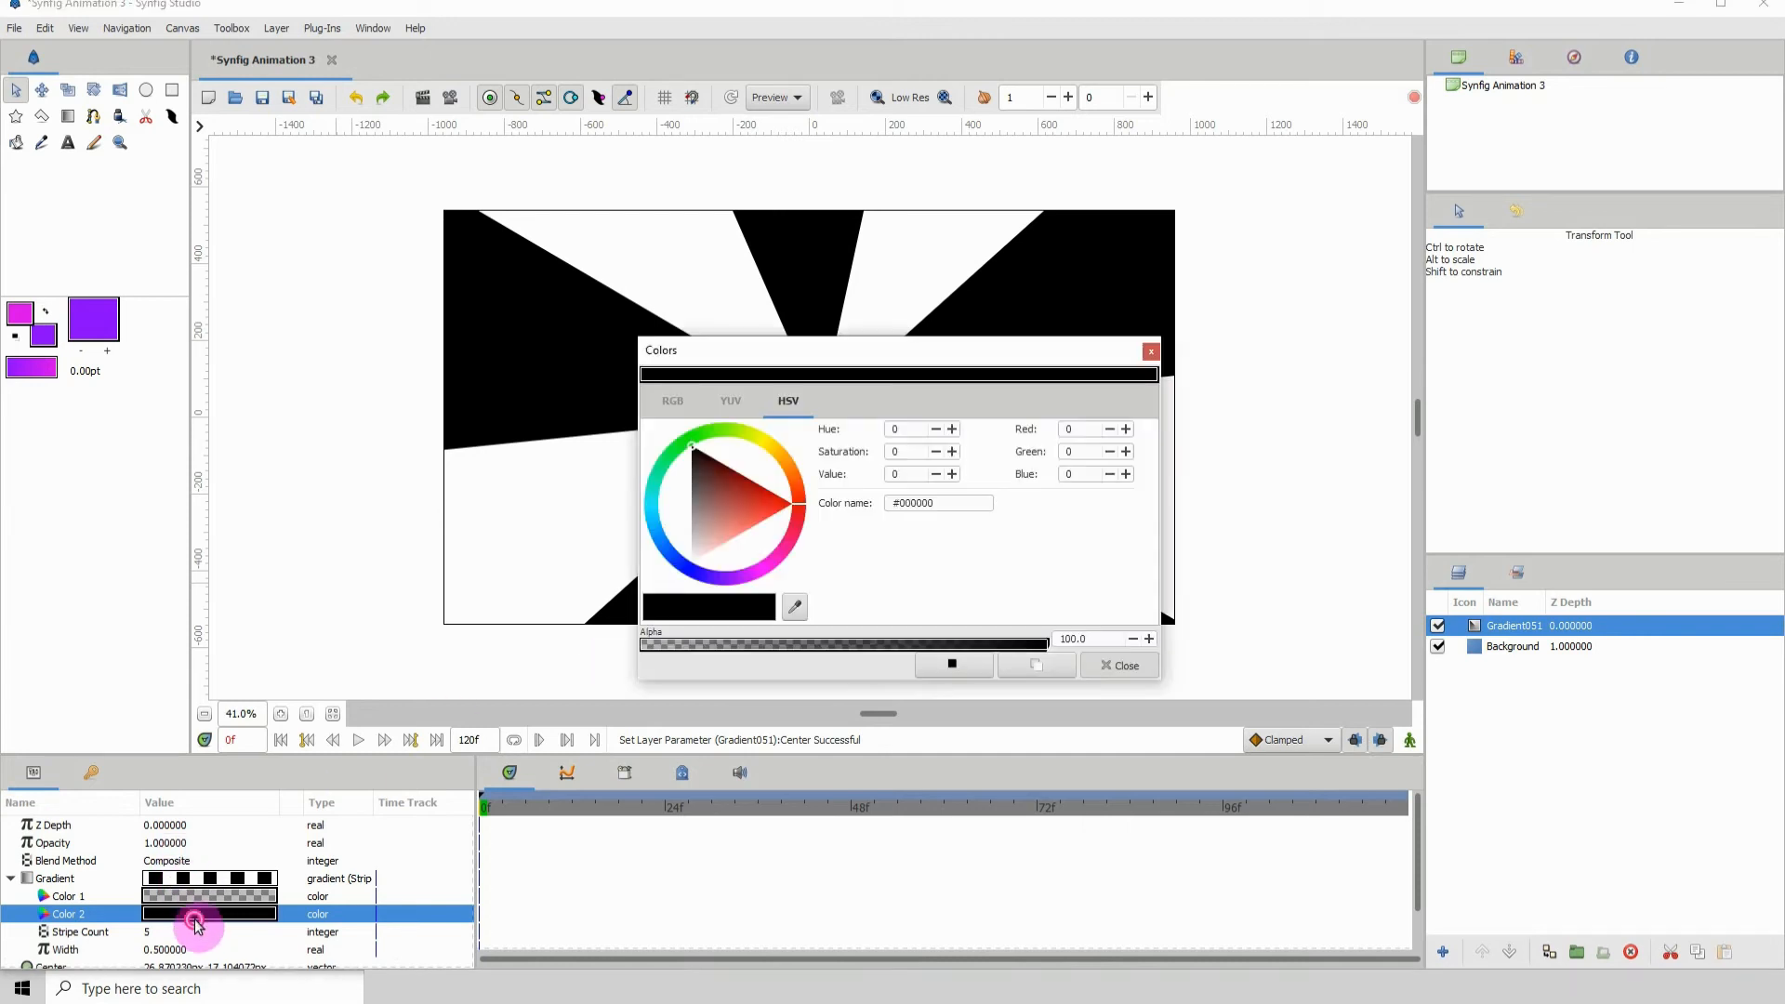
pyautogui.click(751, 504)
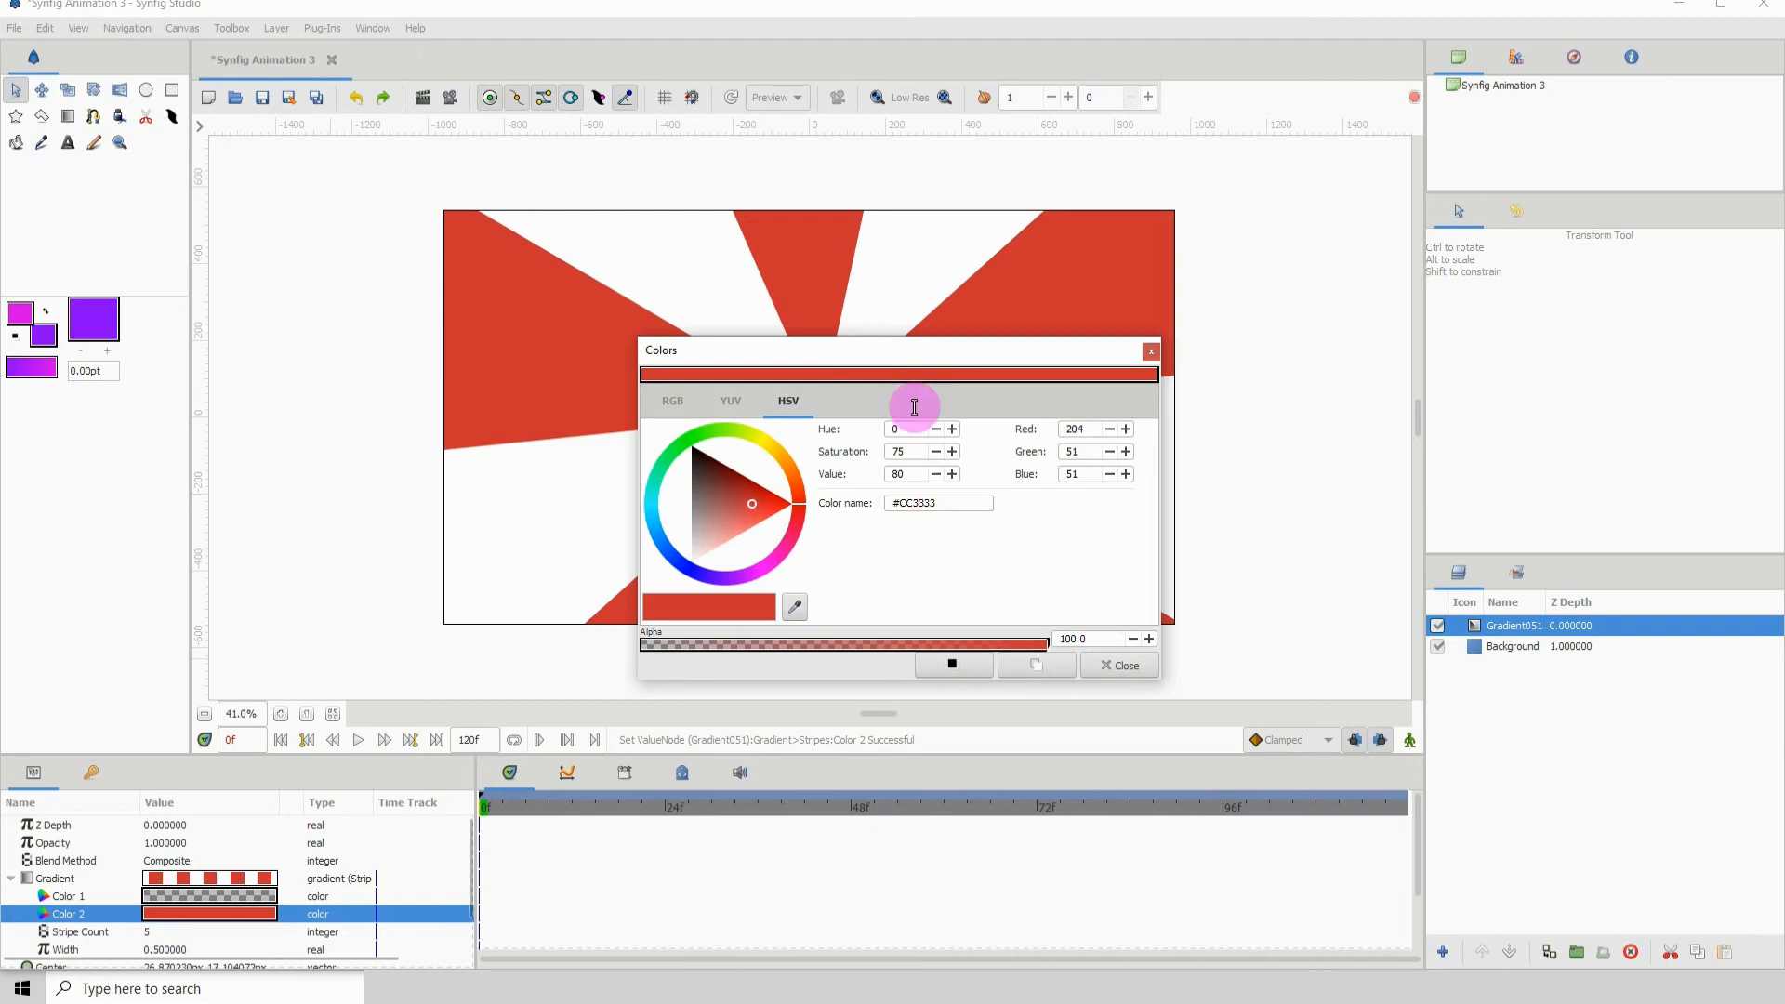
pyautogui.click(1125, 665)
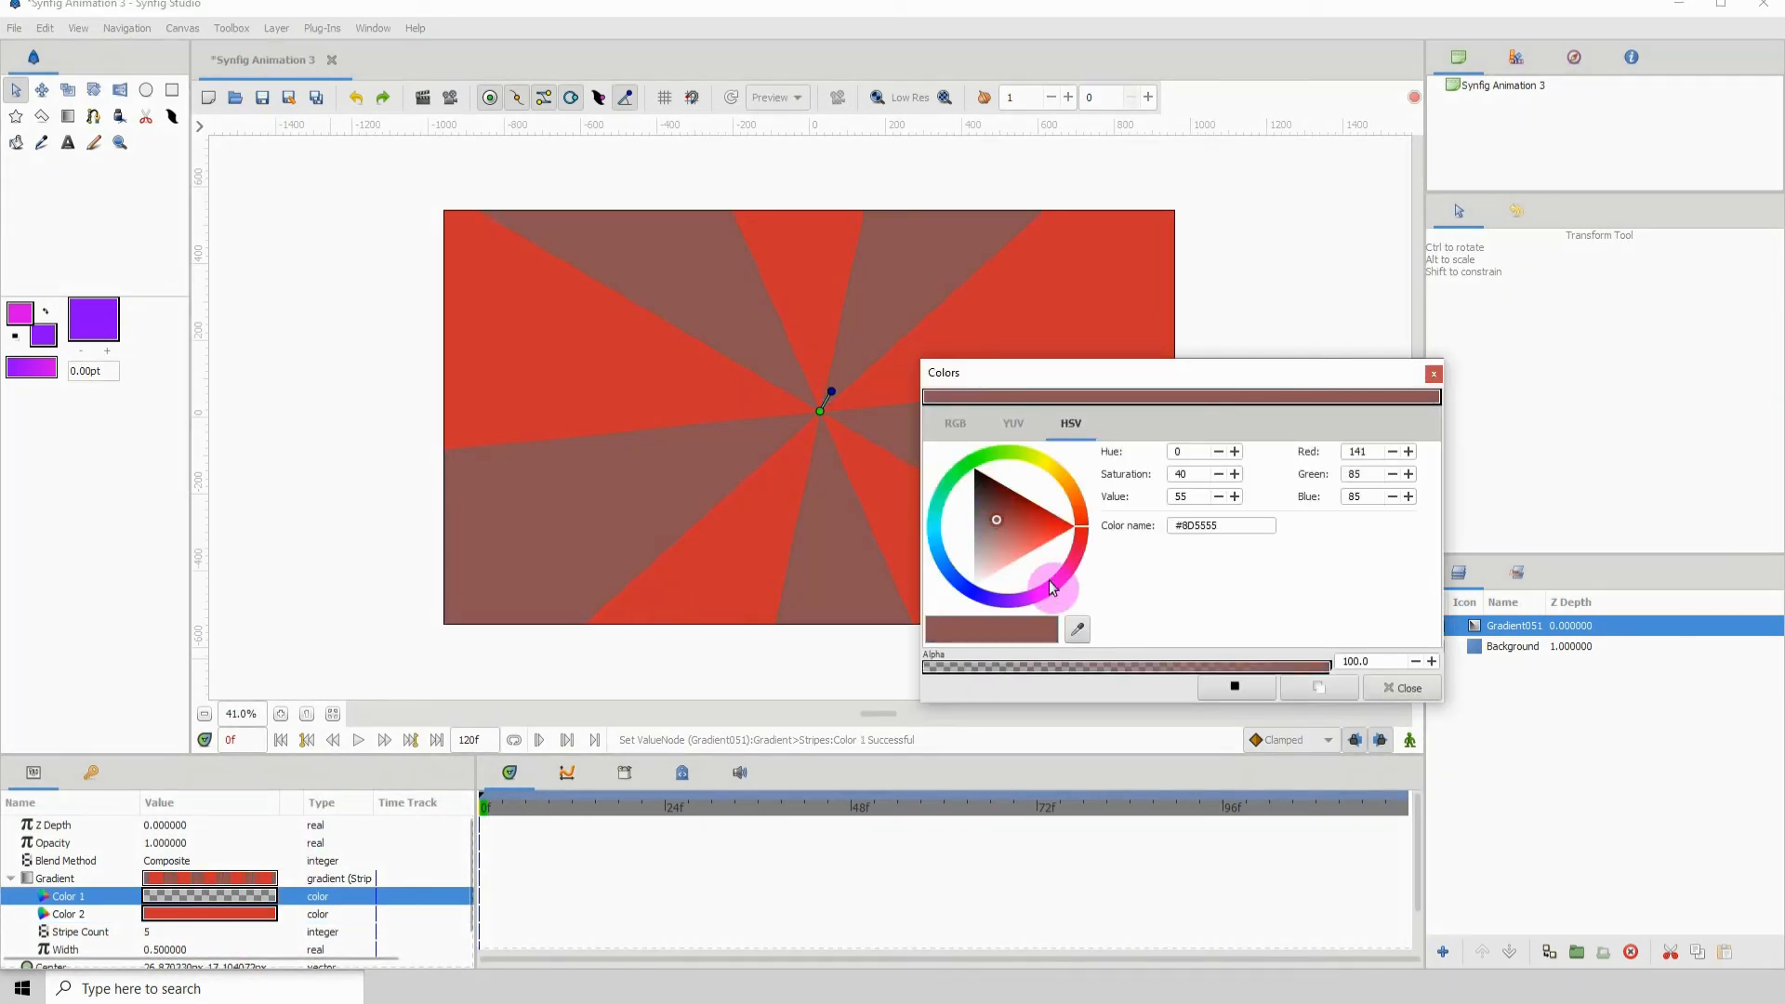
pyautogui.click(991, 514)
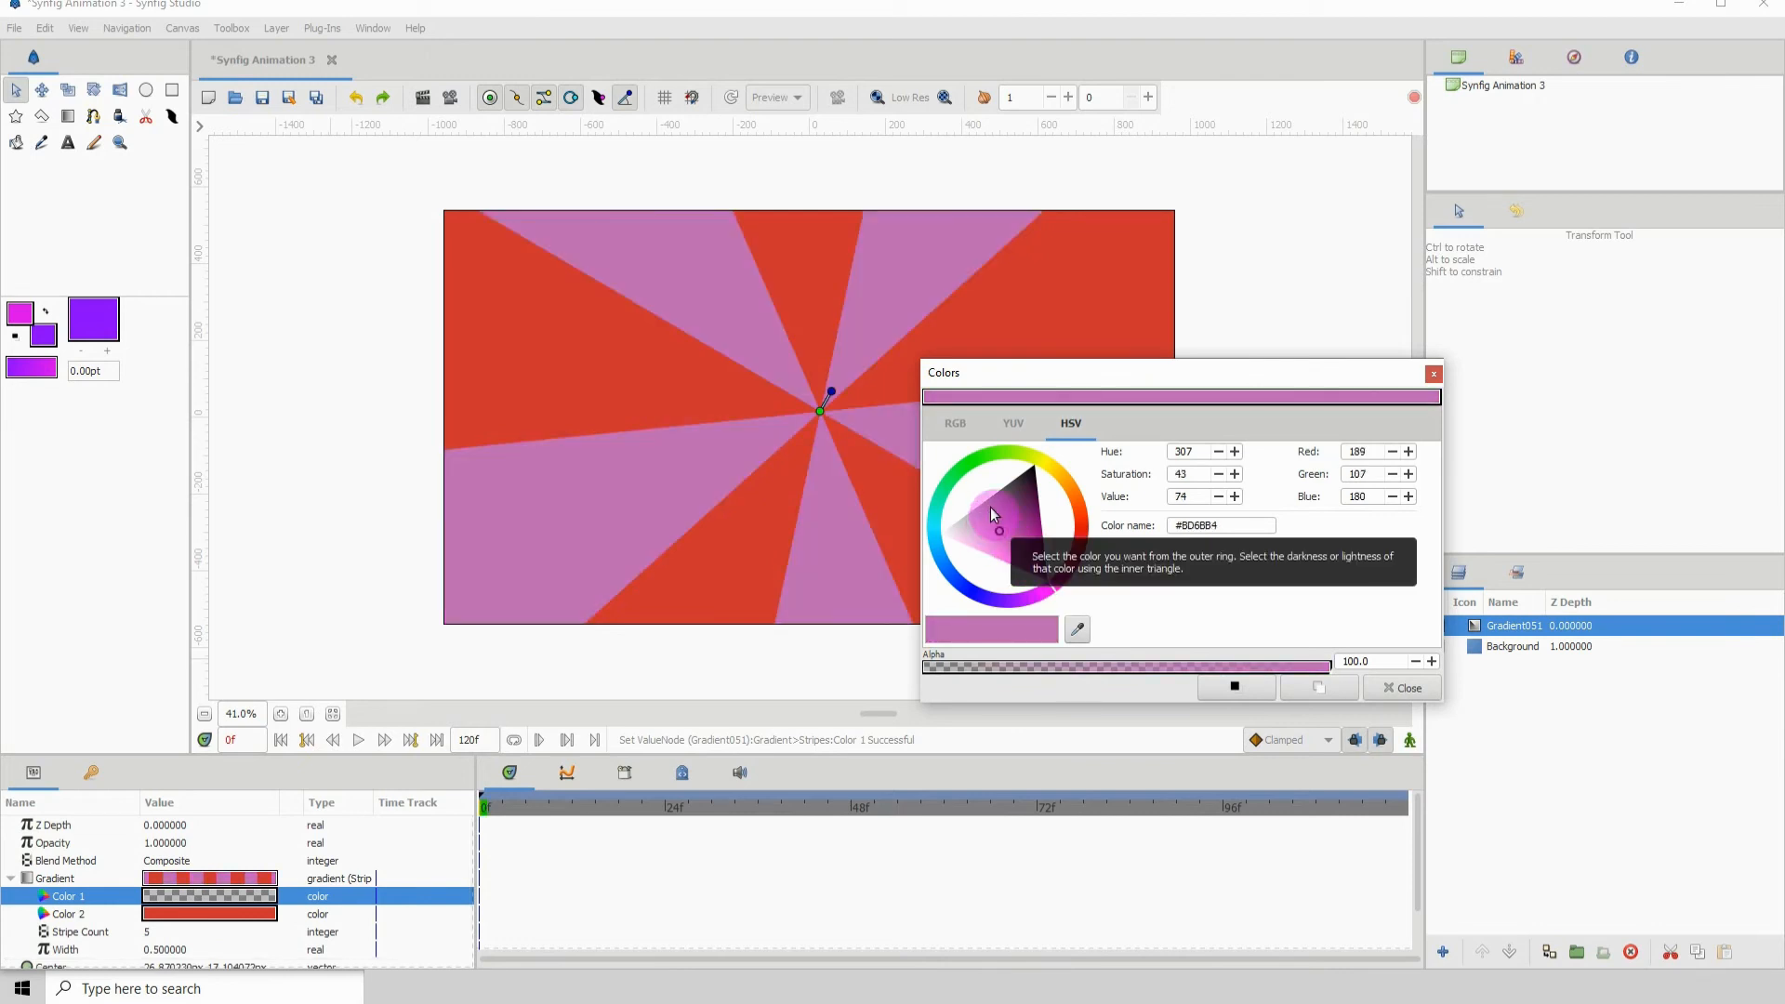
pyautogui.click(1408, 688)
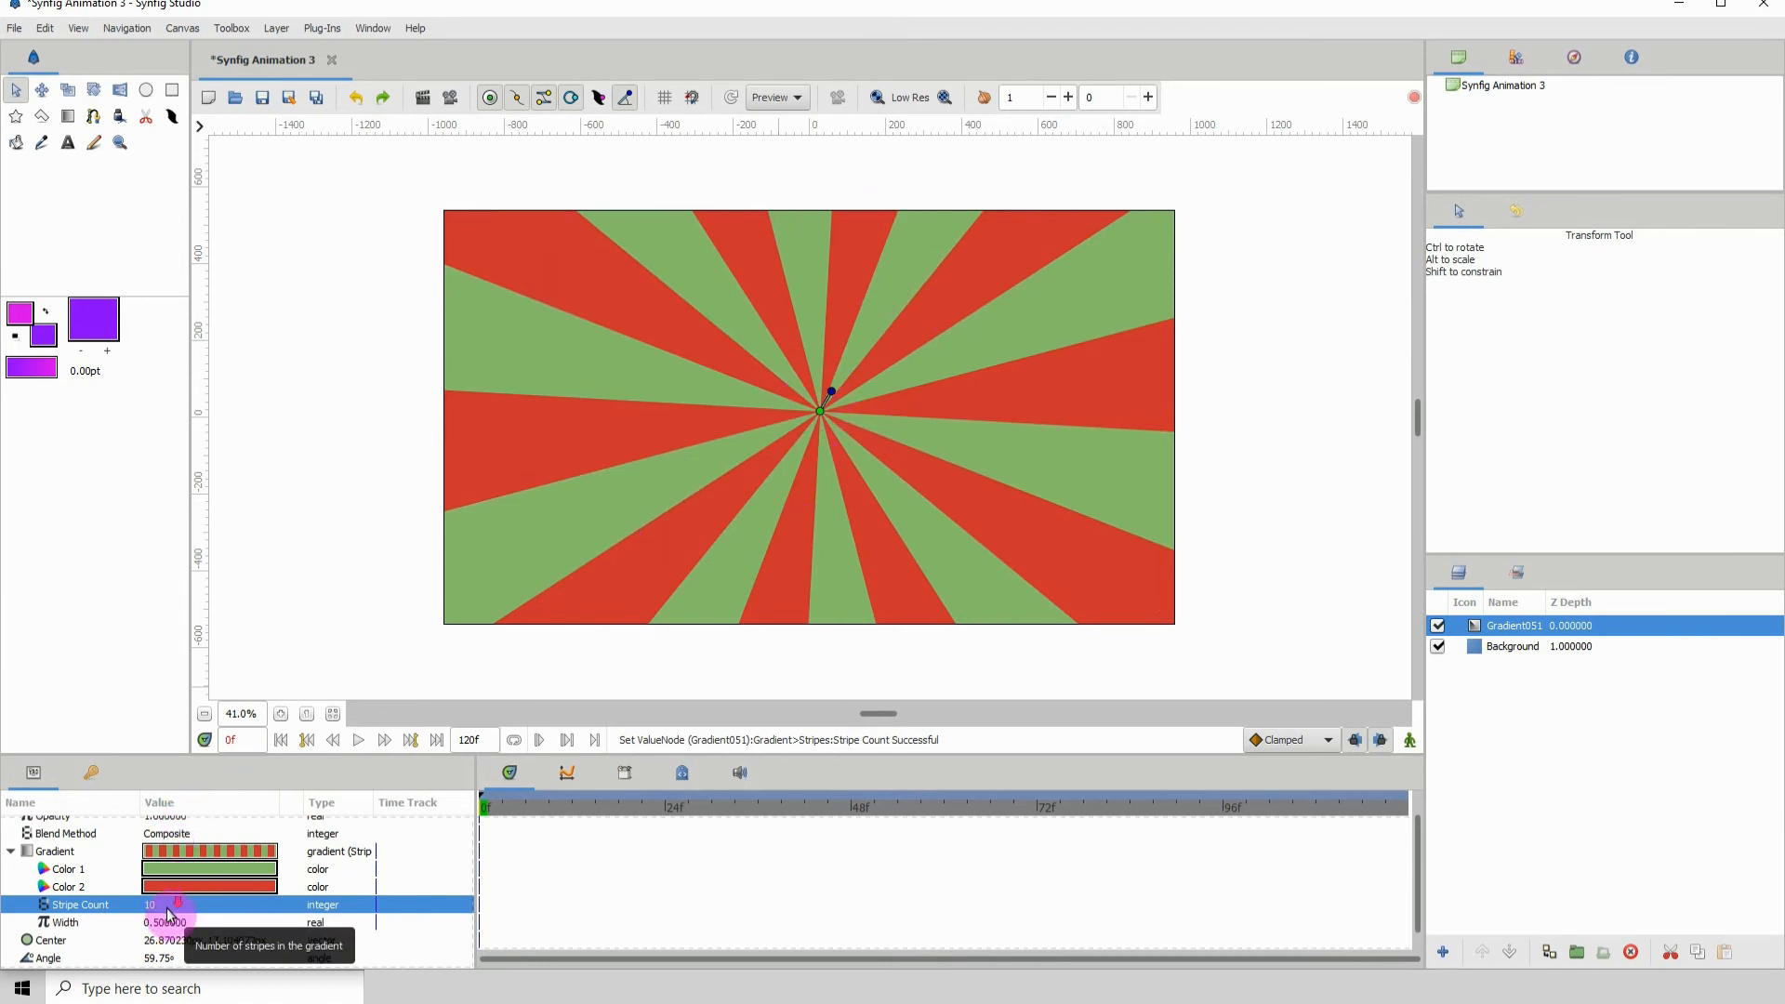
pyautogui.click(209, 922)
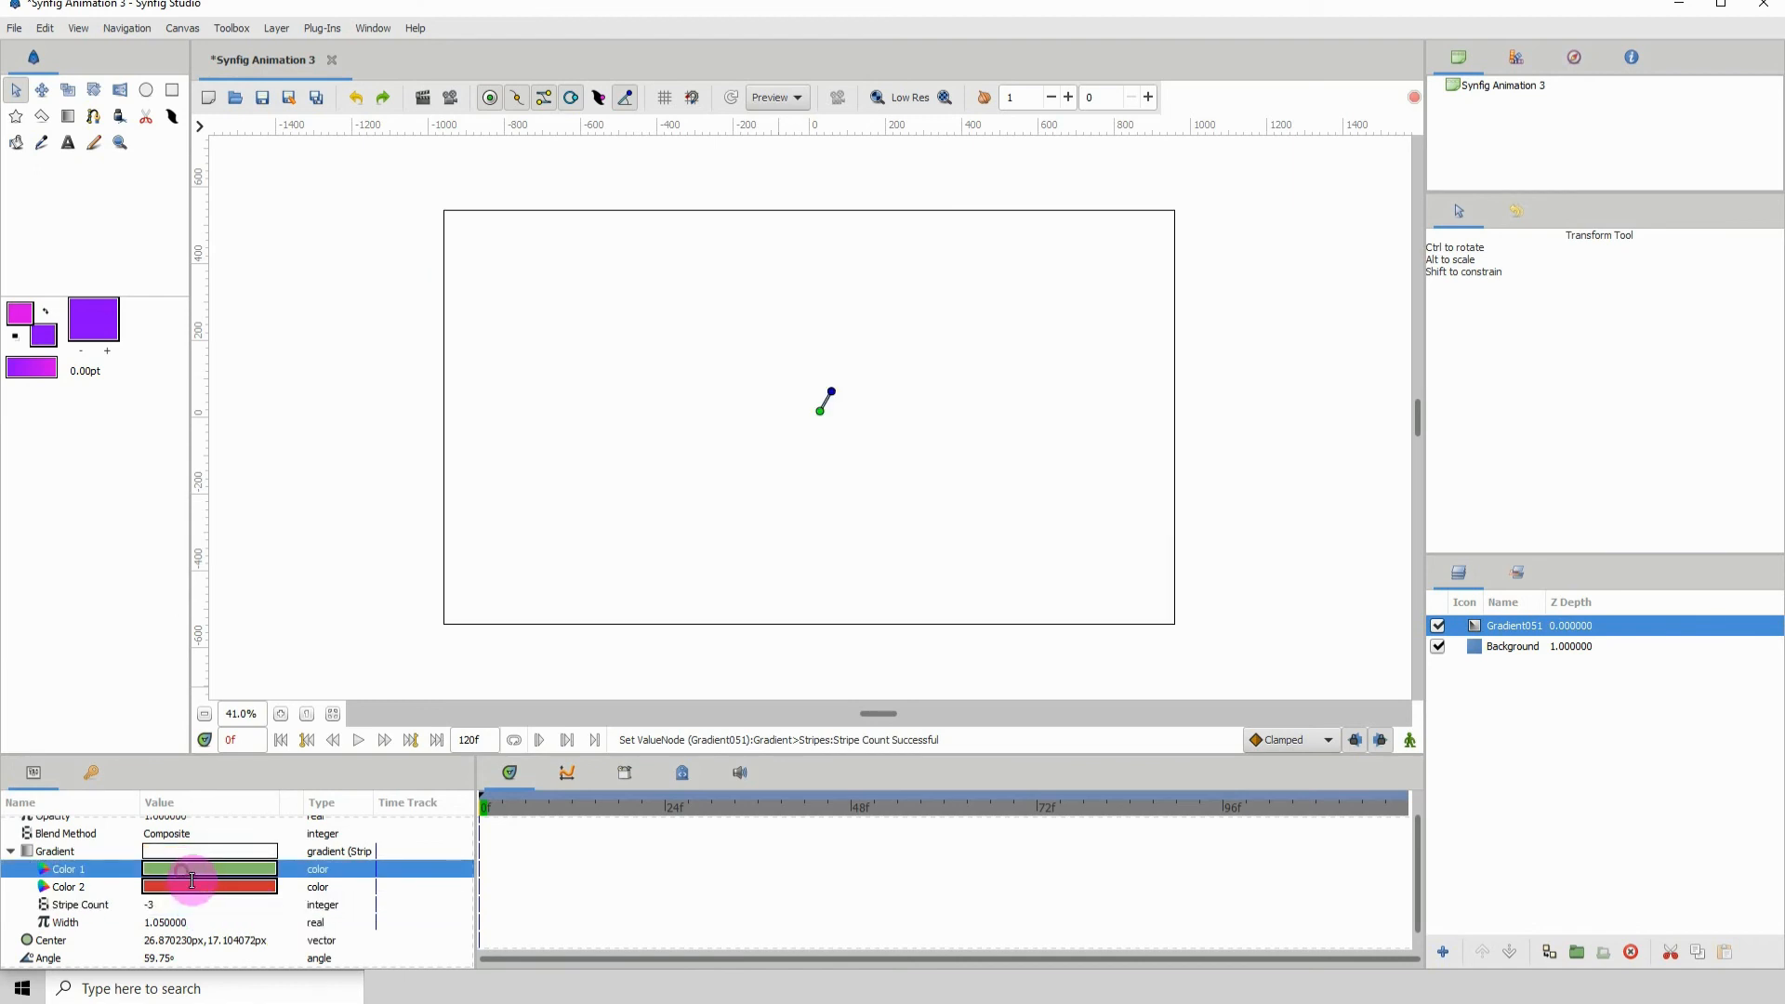
pyautogui.click(357, 97)
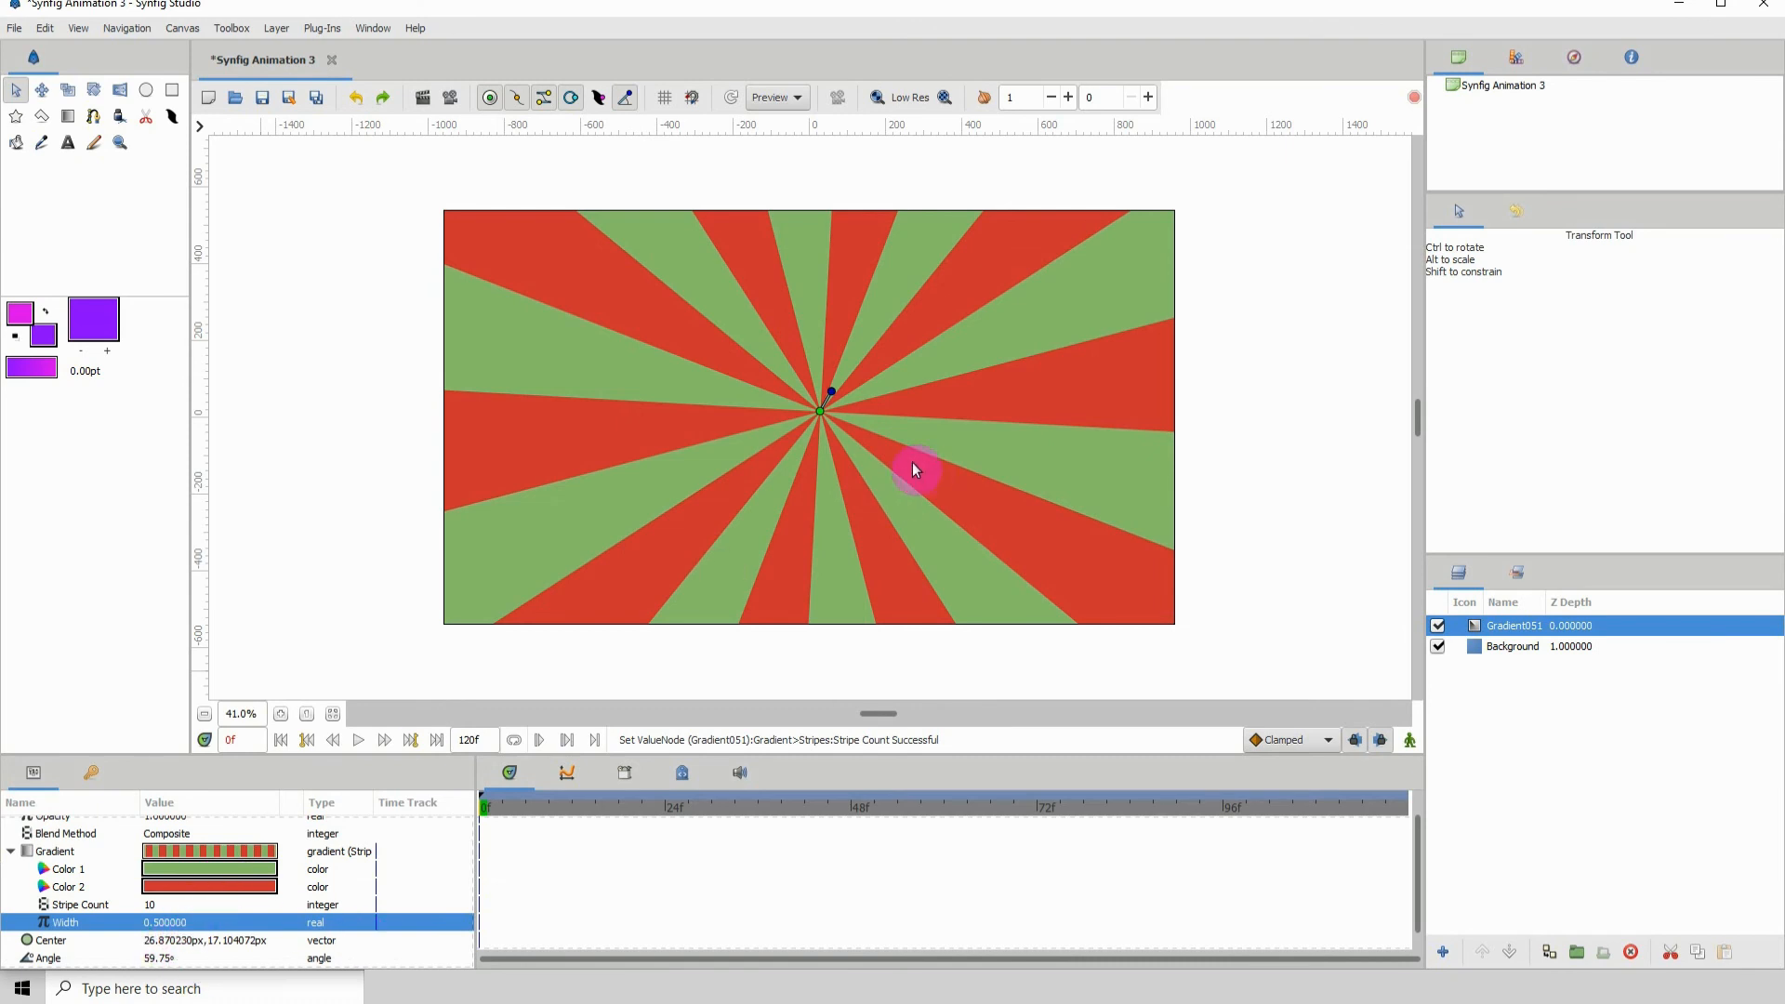
pyautogui.moveTo(894, 428)
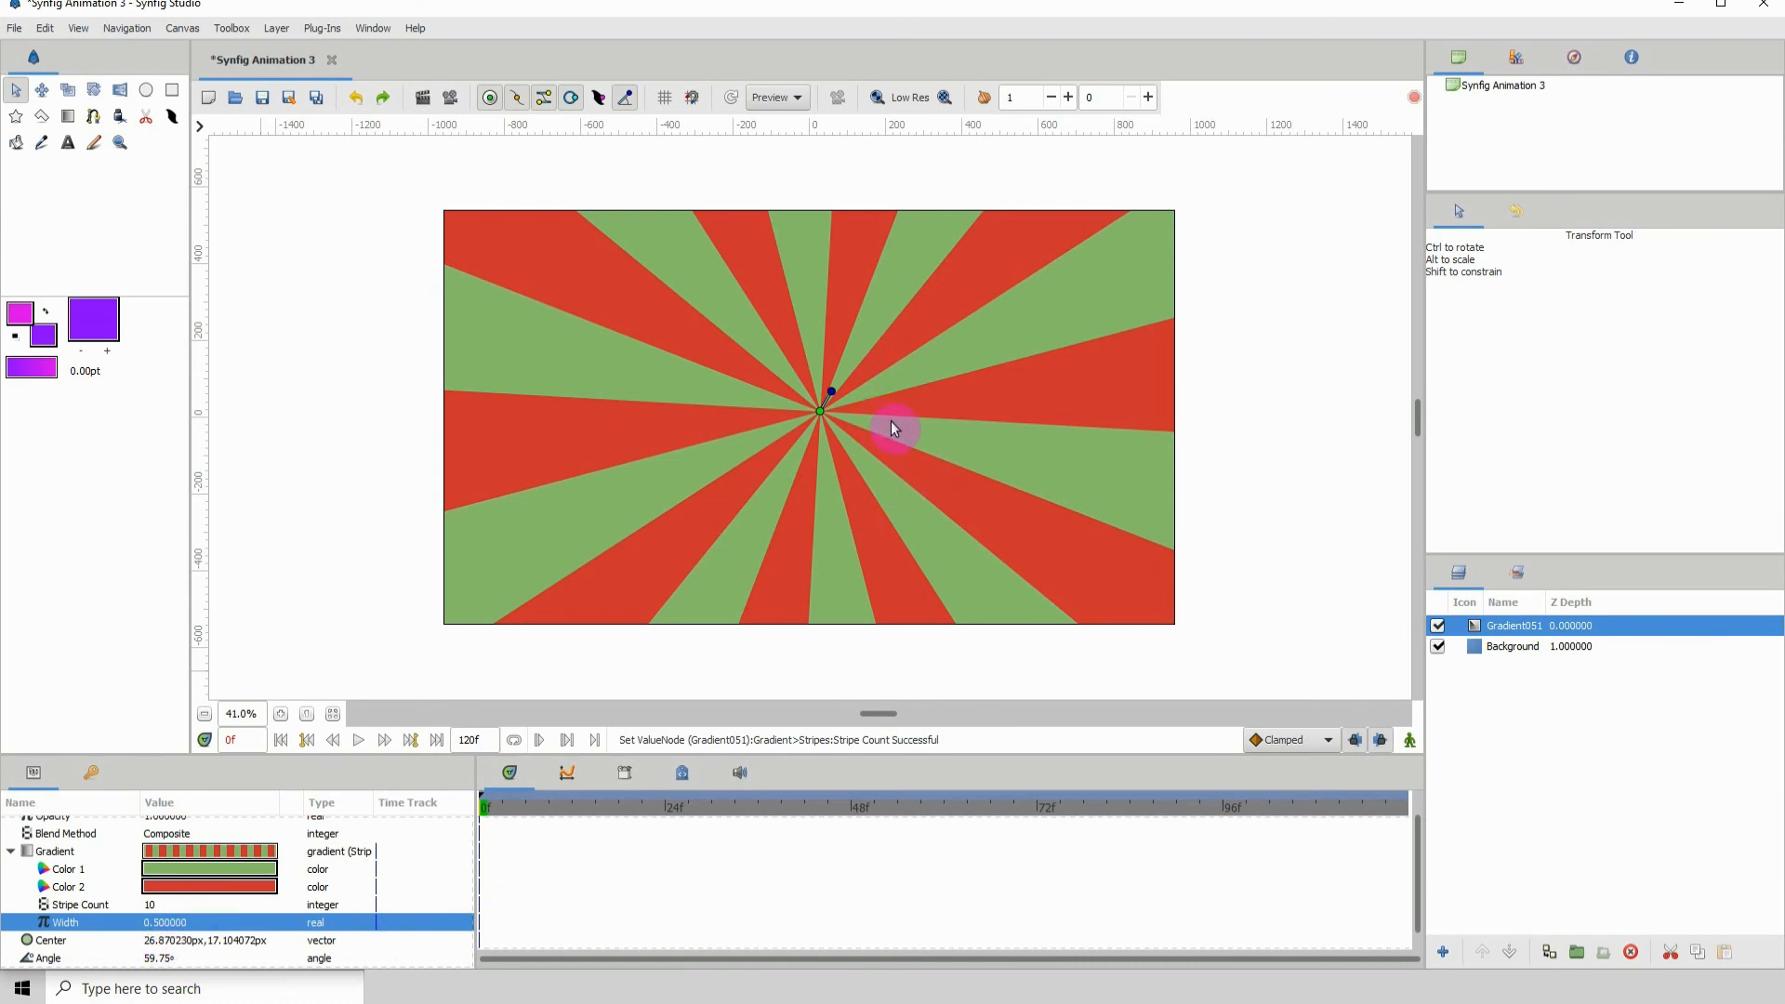
pyautogui.moveTo(894, 357)
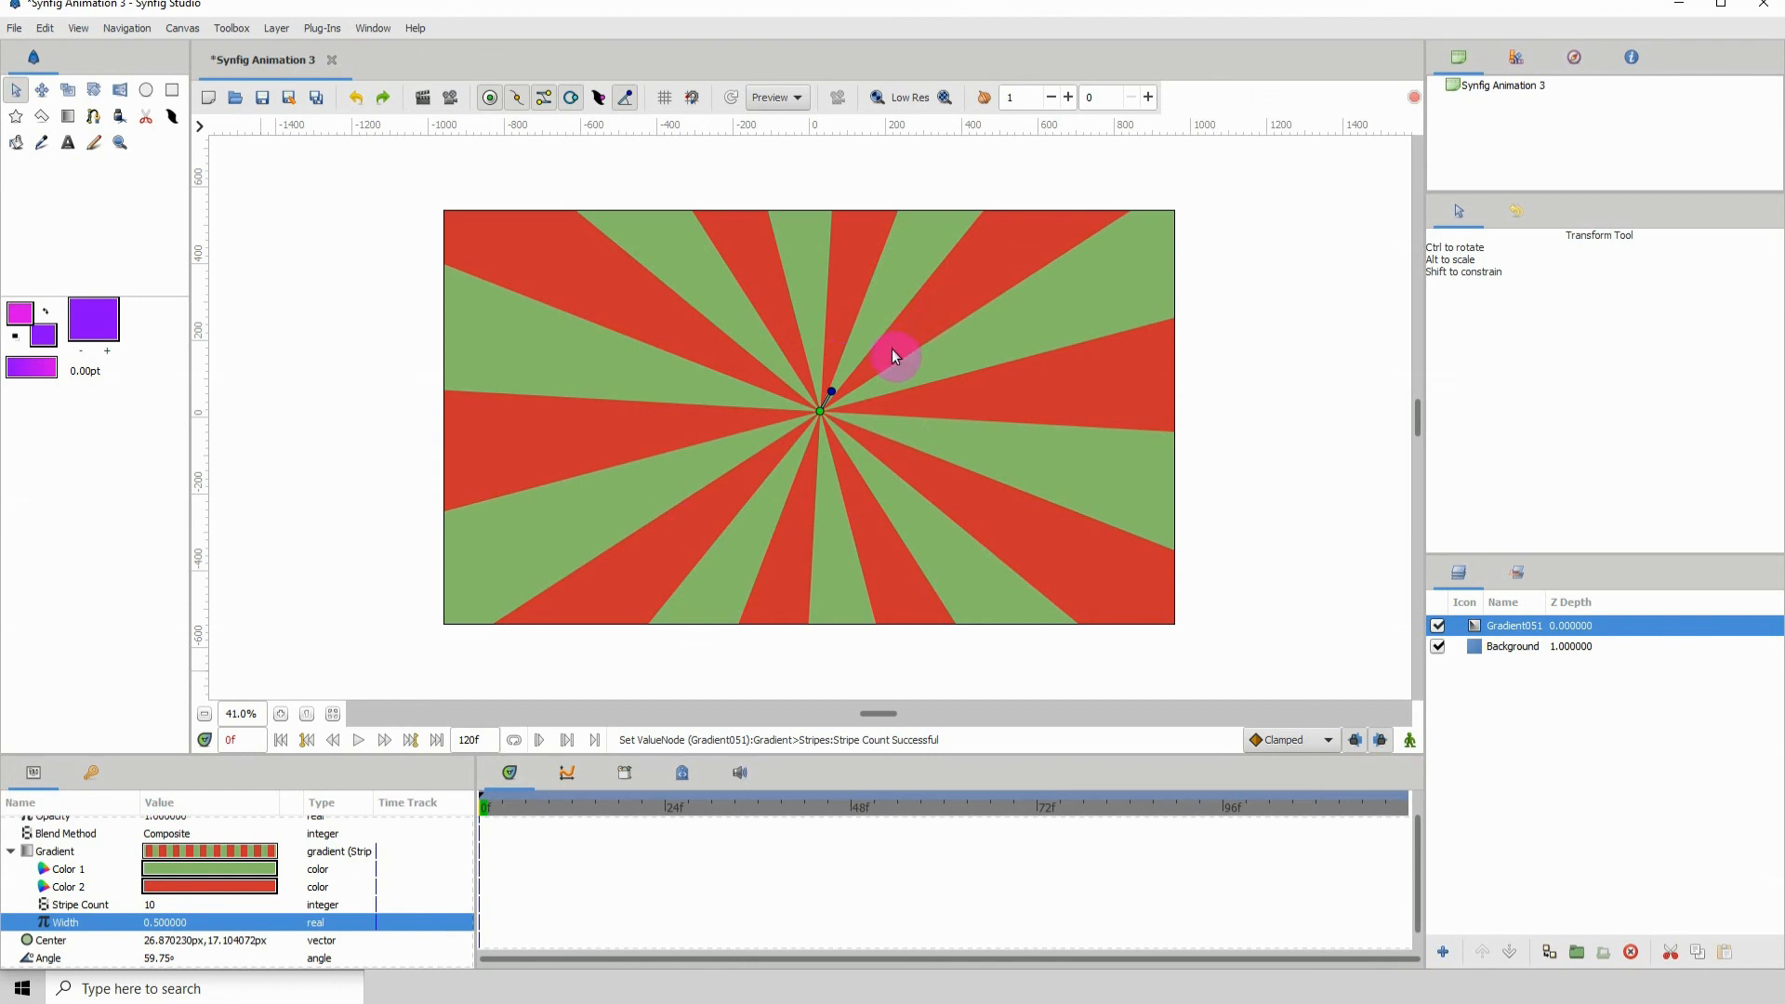